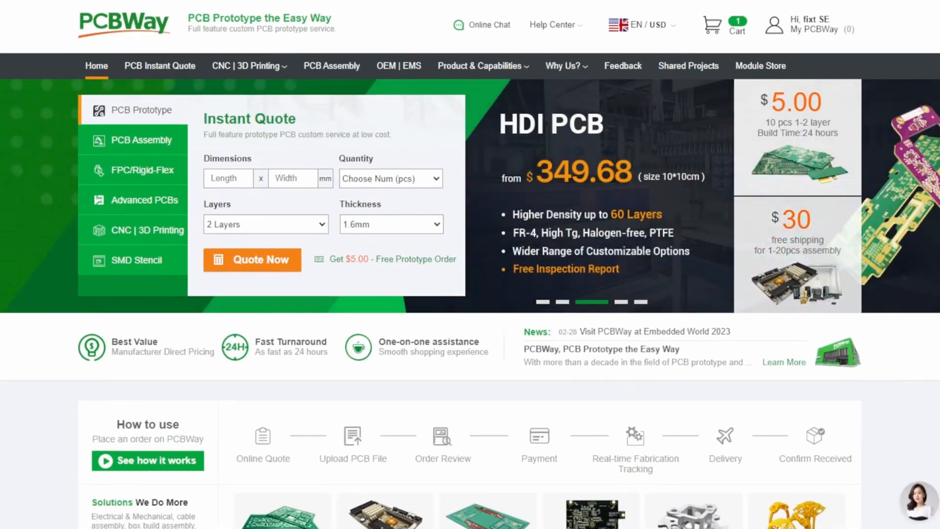
Step: Open PCBWay's PCB Instant Quote page and browse its specification options
{"action": "left_click", "coordinate": [916, 503]}
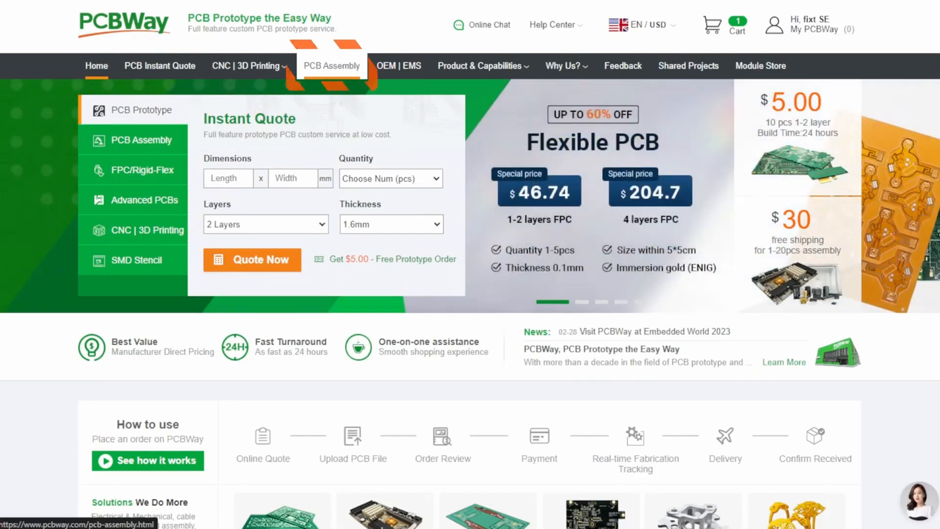
{"action": "mouse_move", "coordinate": [247, 65]}
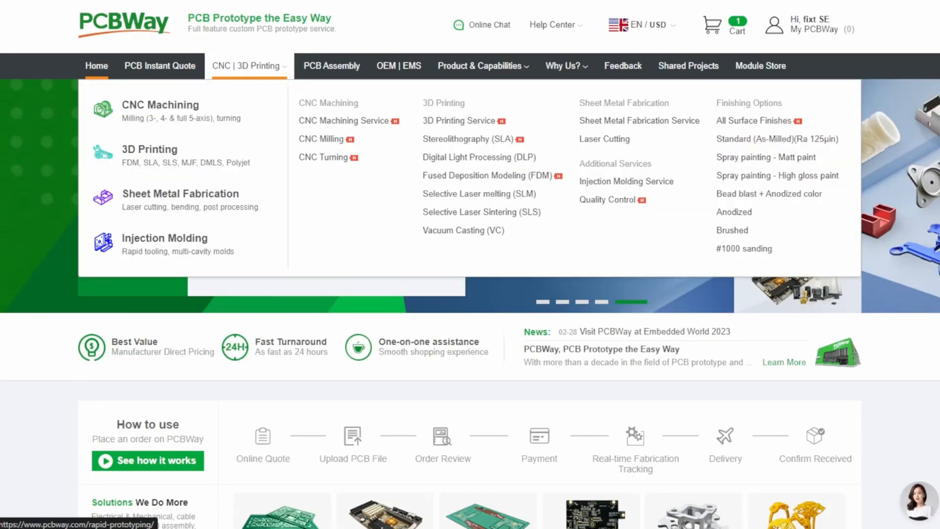
{"action": "left_click", "coordinate": [159, 66]}
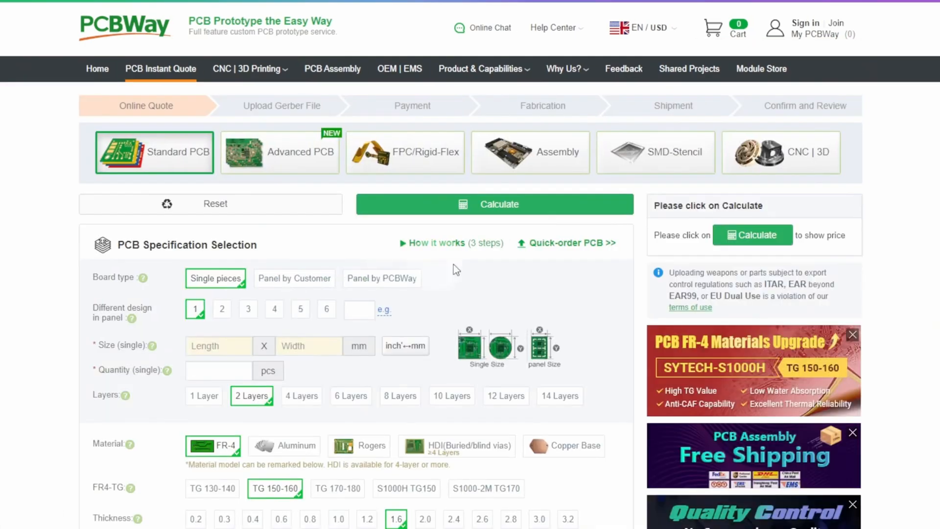
{"action": "scroll", "scroll_direction": "down", "scroll_amount": 3}
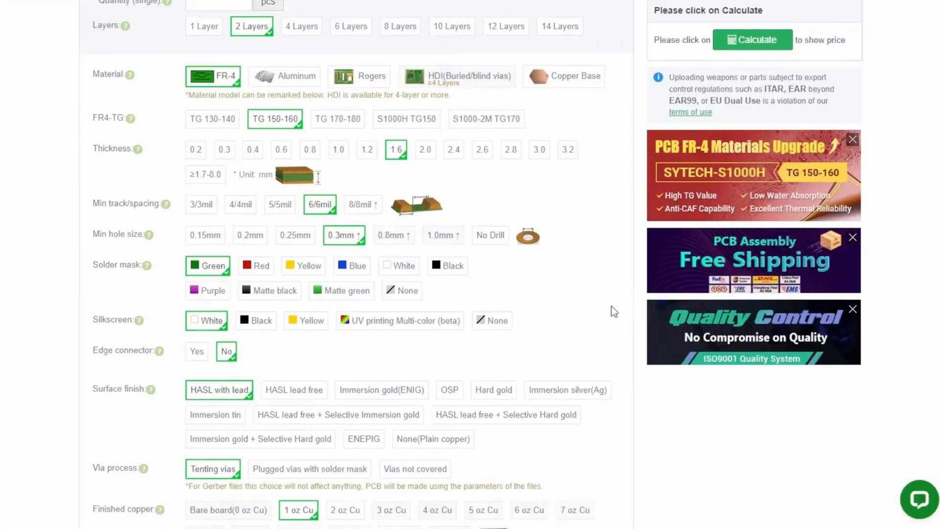
{"action": "left_click", "coordinate": [399, 320]}
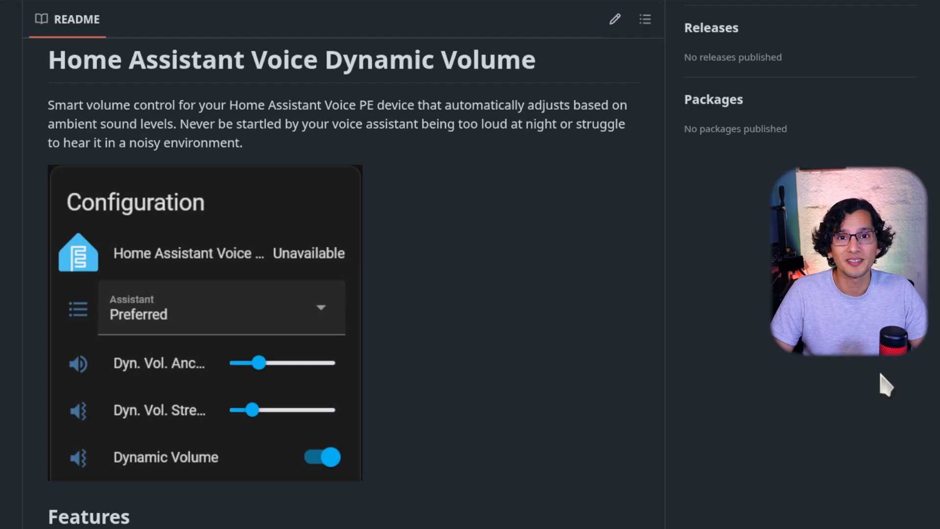
Step: Scroll through the Home Assistant Voice Dynamic Volume README
{"action": "scroll", "scroll_direction": "down", "scroll_amount": 3}
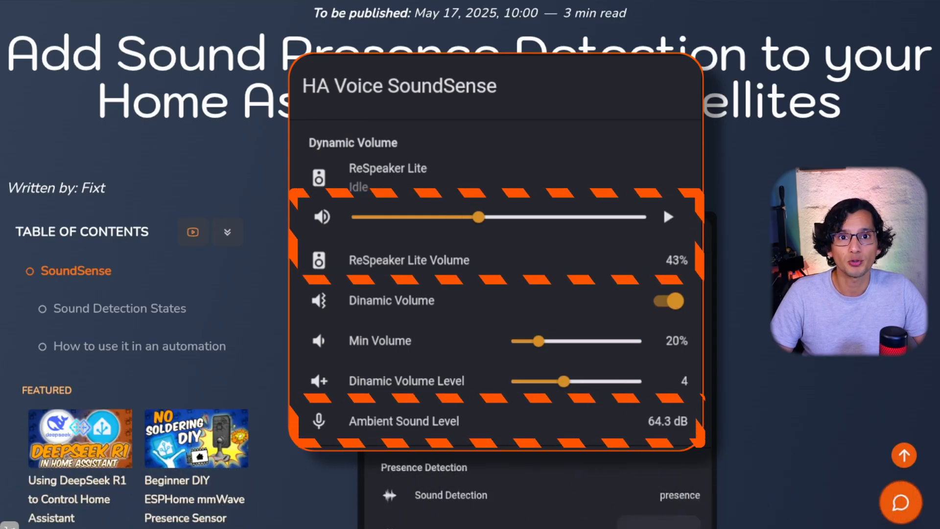
Step: Drag across the SoundSense demo image to view the full card
{"action": "left_click_drag", "start_coordinate": [478, 217], "coordinate": [486, 217]}
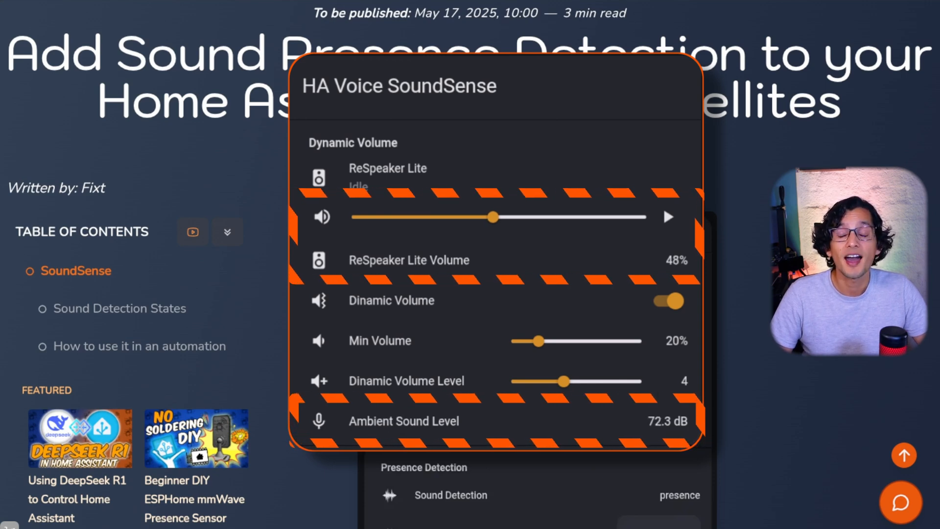
{"action": "left_click_drag", "start_coordinate": [493, 217], "coordinate": [496, 217]}
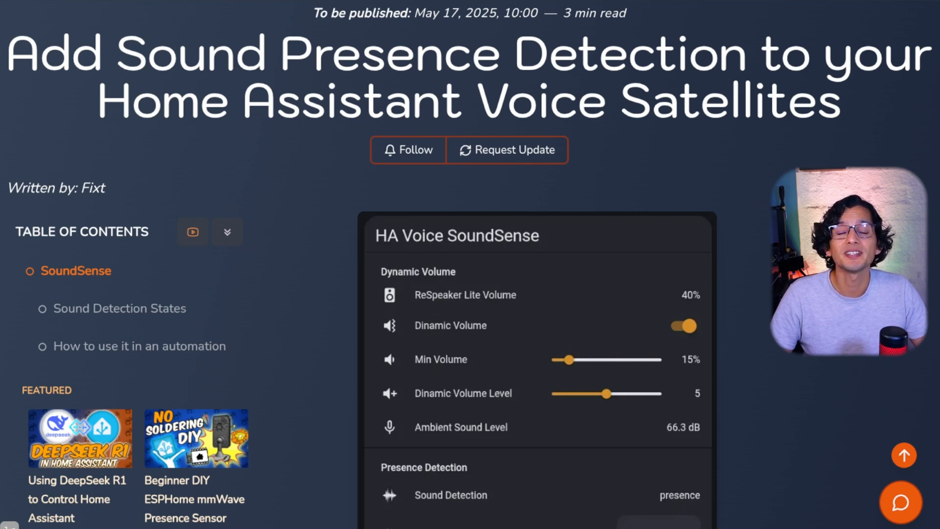
{"action": "scroll", "scroll_direction": "down", "scroll_amount": 3}
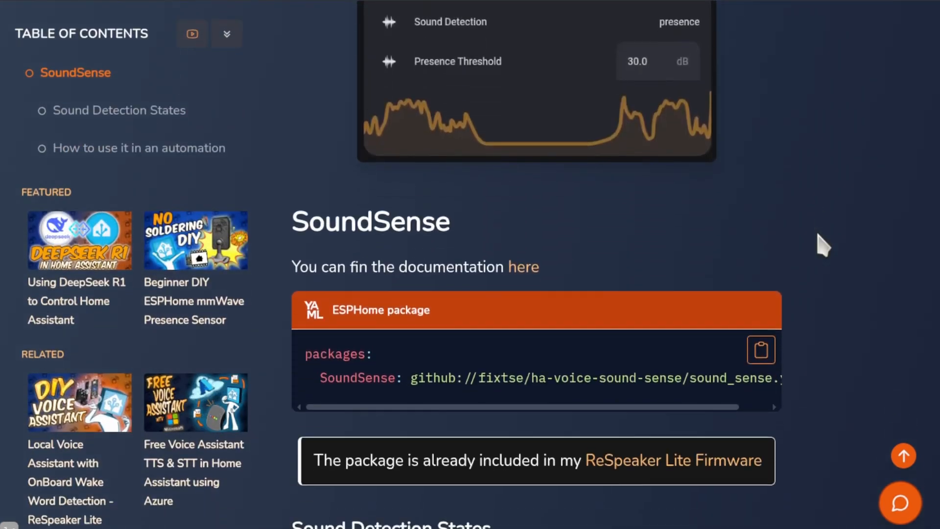
{"action": "scroll", "scroll_direction": "down", "scroll_amount": 3}
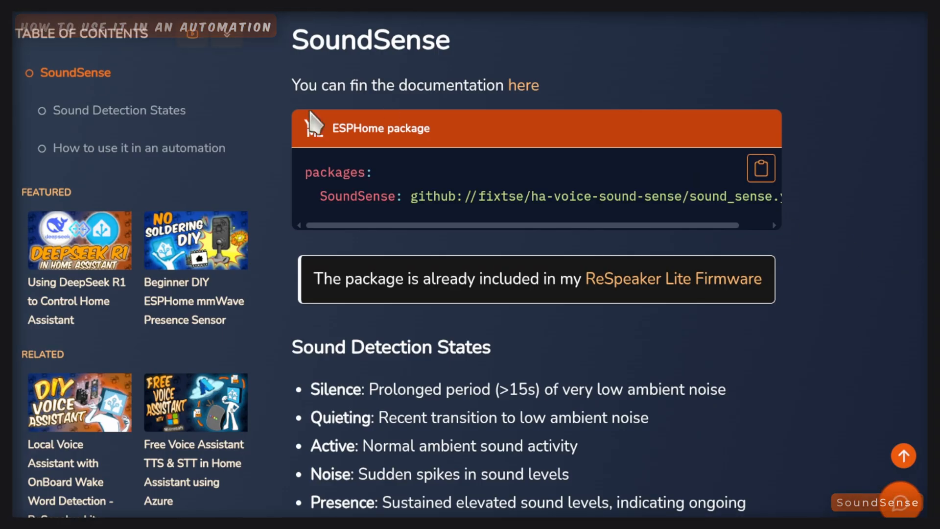
Step: Scroll down to the locked Assist Conversation Handler Script section
{"action": "scroll", "scroll_direction": "down", "scroll_amount": 3}
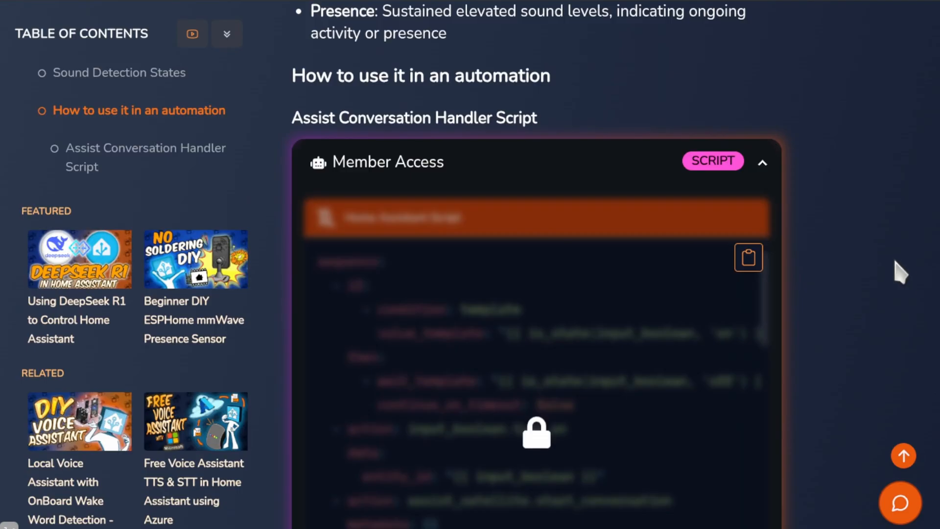
{"action": "mouse_move", "coordinate": [926, 291]}
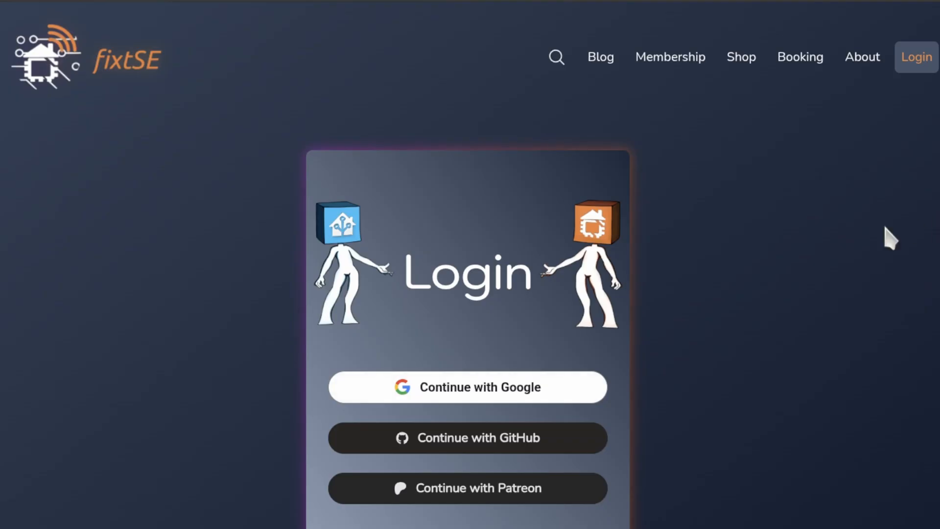
Step: Sign in to fixtSE with a Google account
{"action": "left_click", "coordinate": [467, 386]}
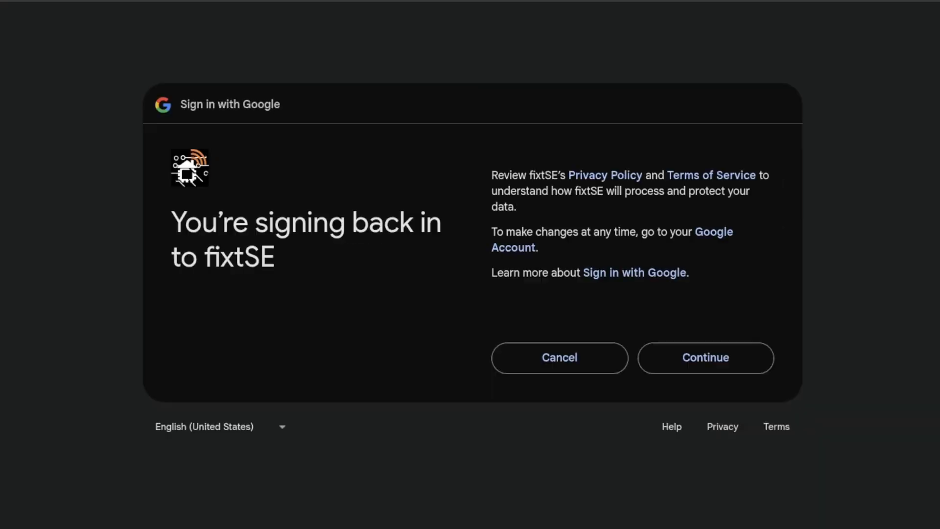
{"action": "left_click", "coordinate": [705, 357]}
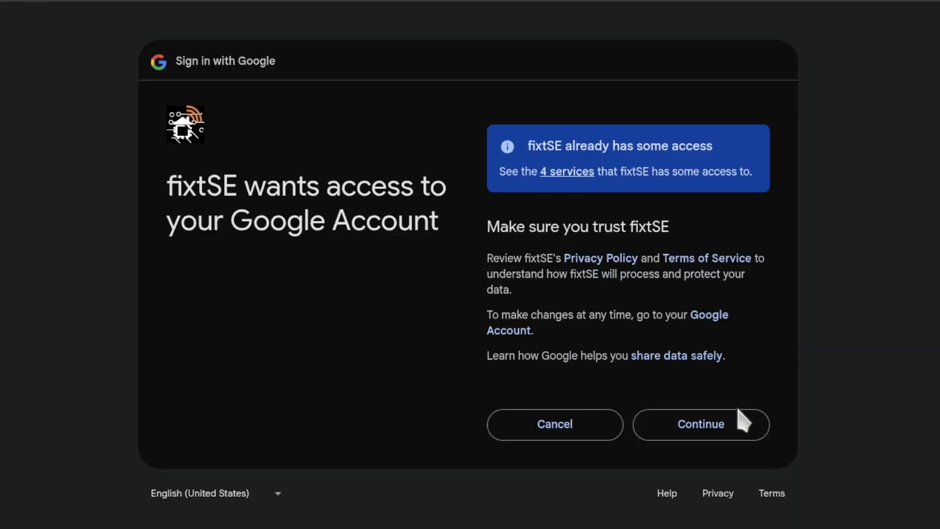
{"action": "left_click", "coordinate": [700, 424]}
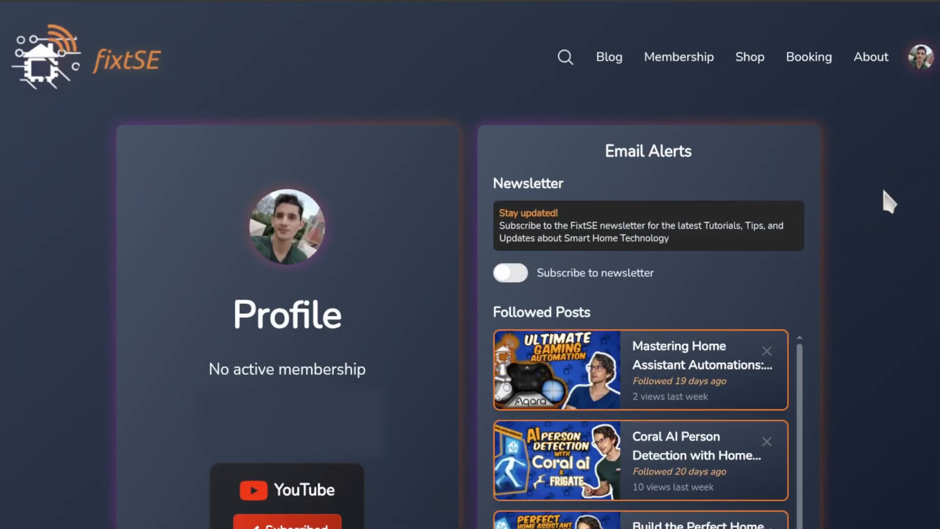
Step: Browse the shop's free items, then open the account profile and a post
{"action": "left_click", "coordinate": [748, 56]}
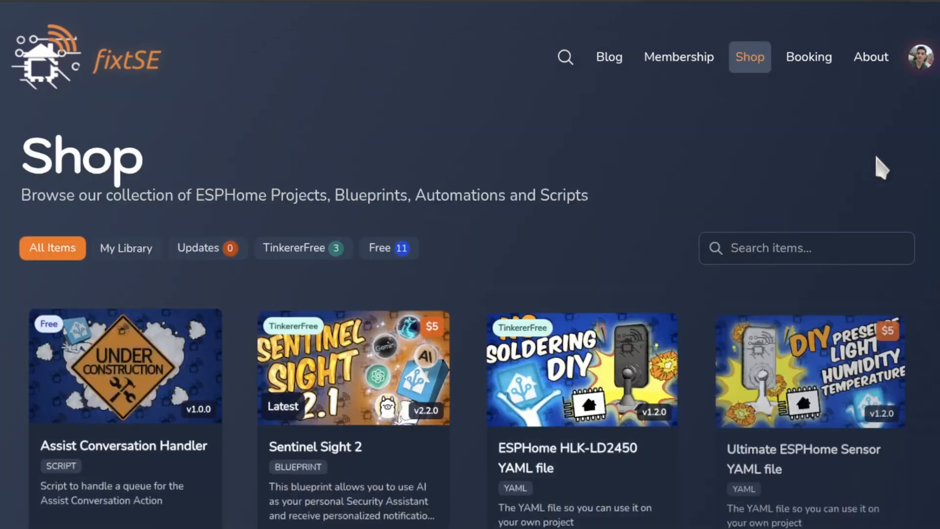
{"action": "left_click", "coordinate": [388, 247]}
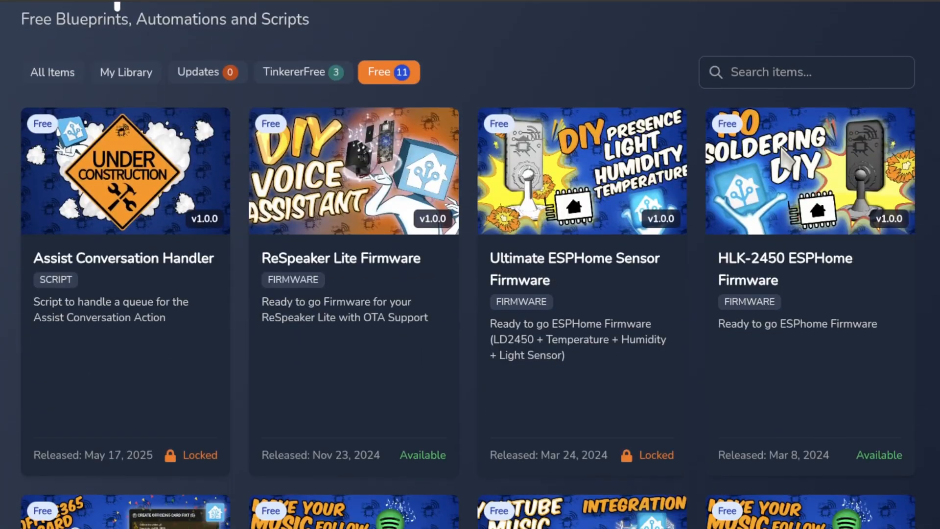
{"action": "scroll", "scroll_direction": "down", "scroll_amount": 3}
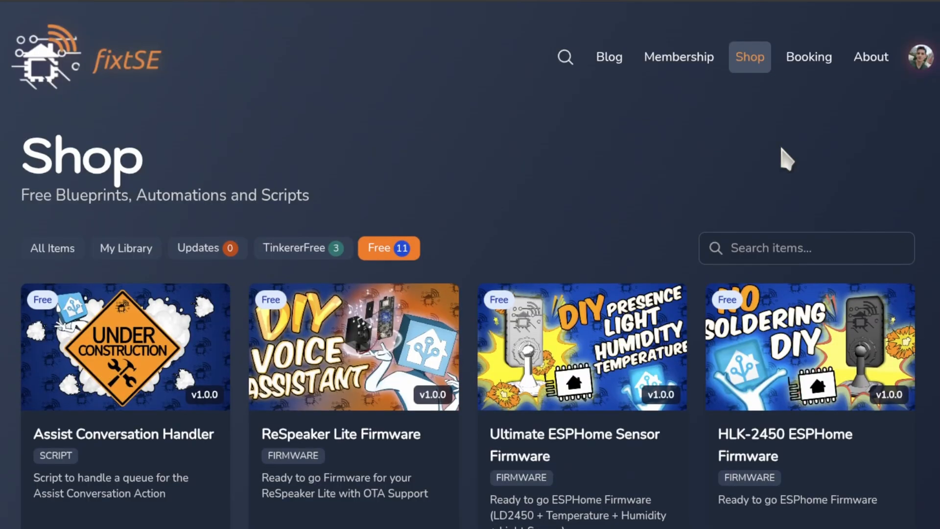
{"action": "left_click", "coordinate": [914, 56]}
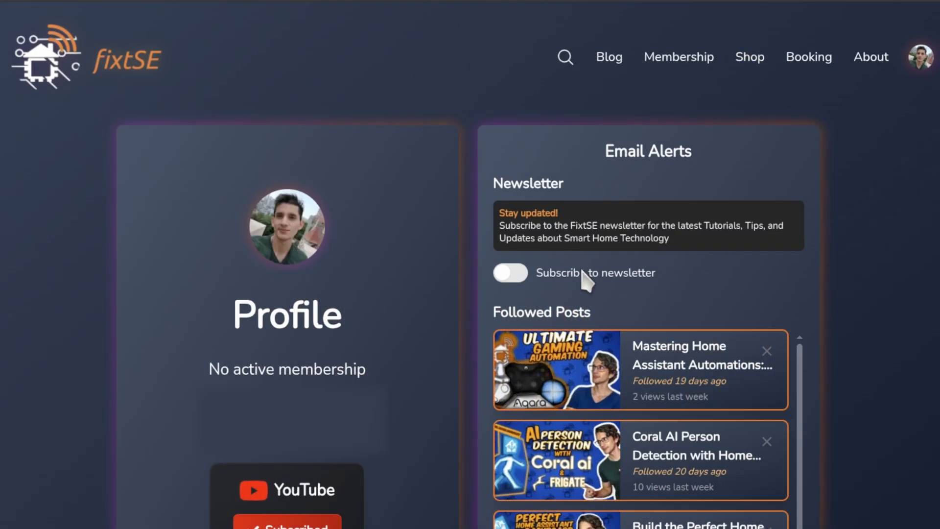
{"action": "left_click", "coordinate": [510, 273]}
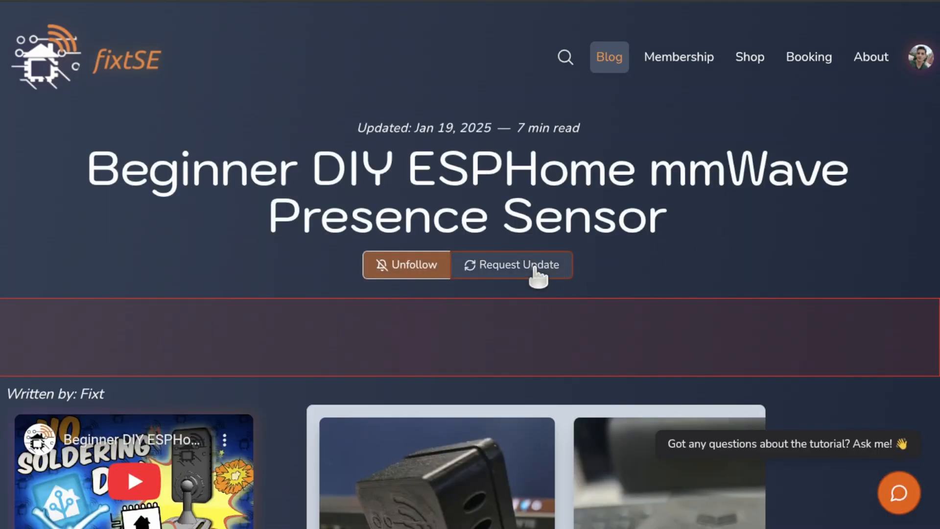
{"action": "mouse_move", "coordinate": [511, 264]}
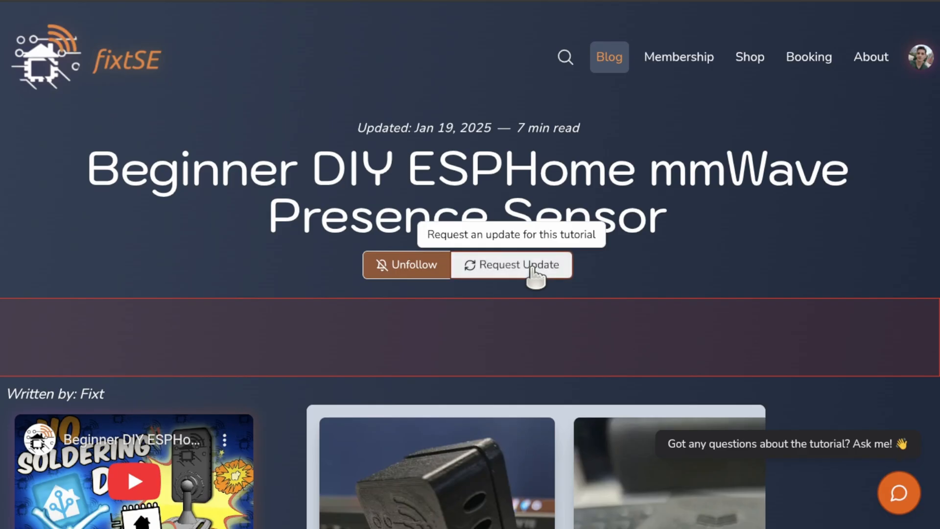
{"action": "mouse_move", "coordinate": [667, 274]}
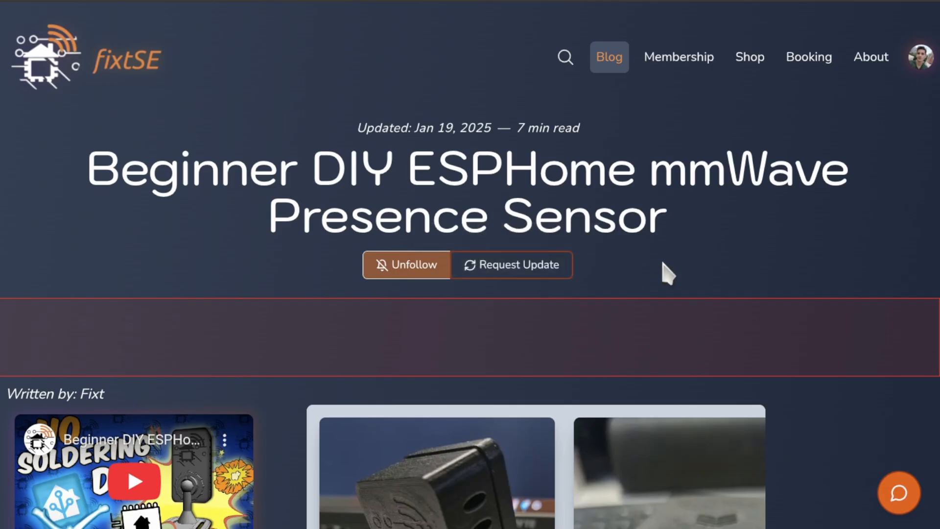
Step: Scroll down the tutorial to the YAML Files downloads
{"action": "scroll", "scroll_direction": "down", "scroll_amount": 3}
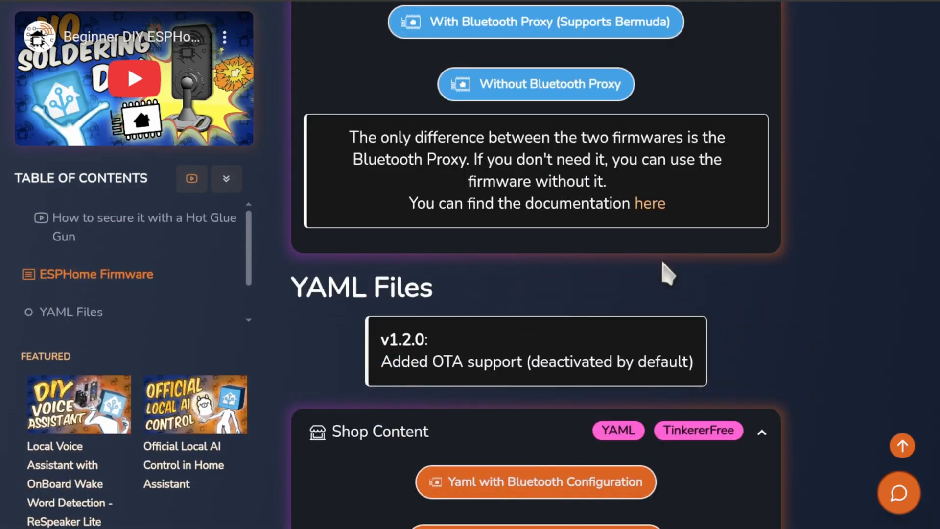
{"action": "scroll", "scroll_direction": "down", "scroll_amount": 3}
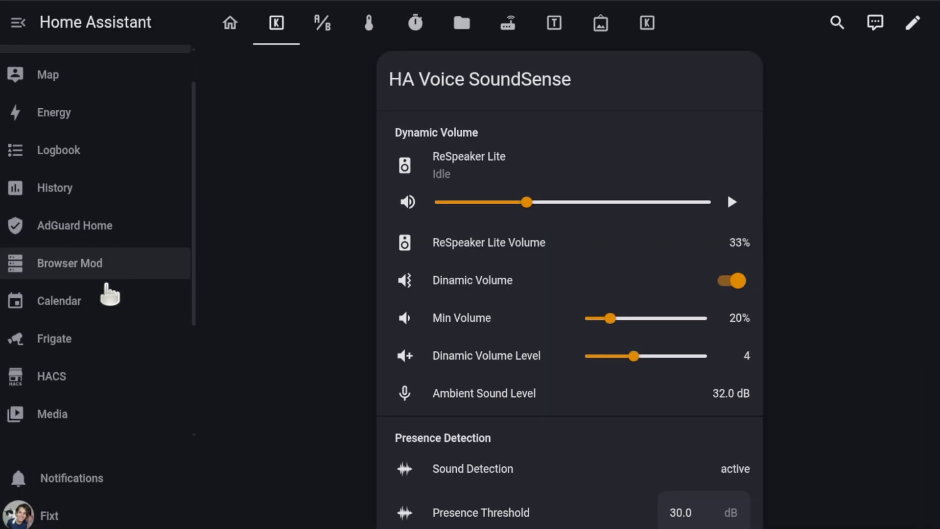
Step: Go to Settings > Automations & scenes
{"action": "left_click", "coordinate": [57, 418]}
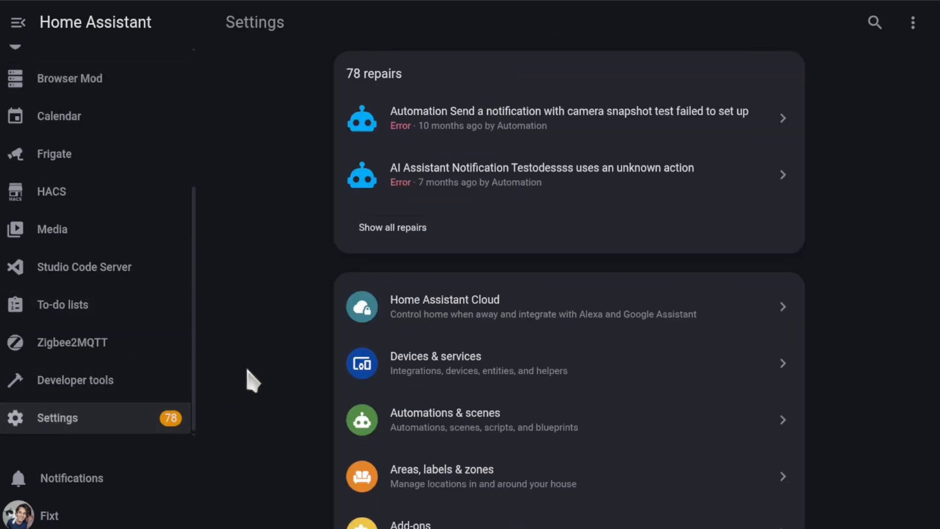
{"action": "left_click", "coordinate": [444, 413]}
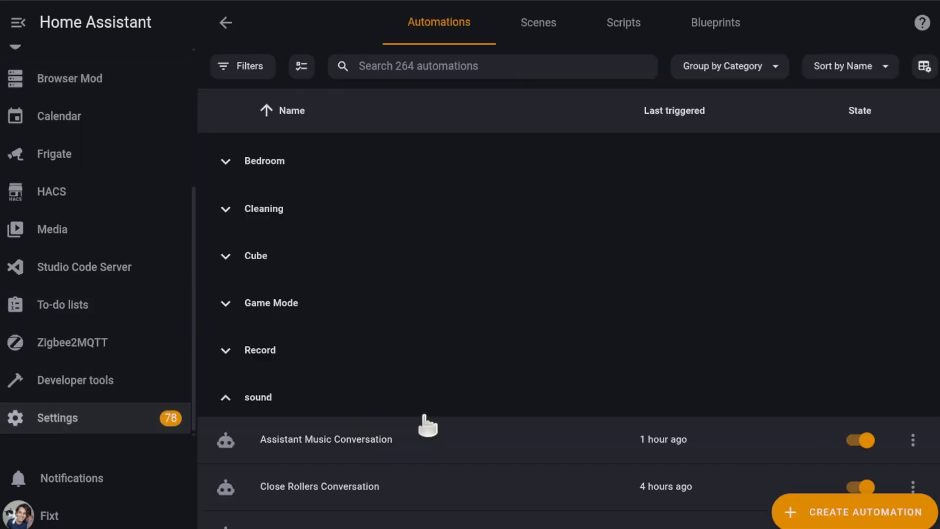
{"action": "mouse_move", "coordinate": [623, 23]}
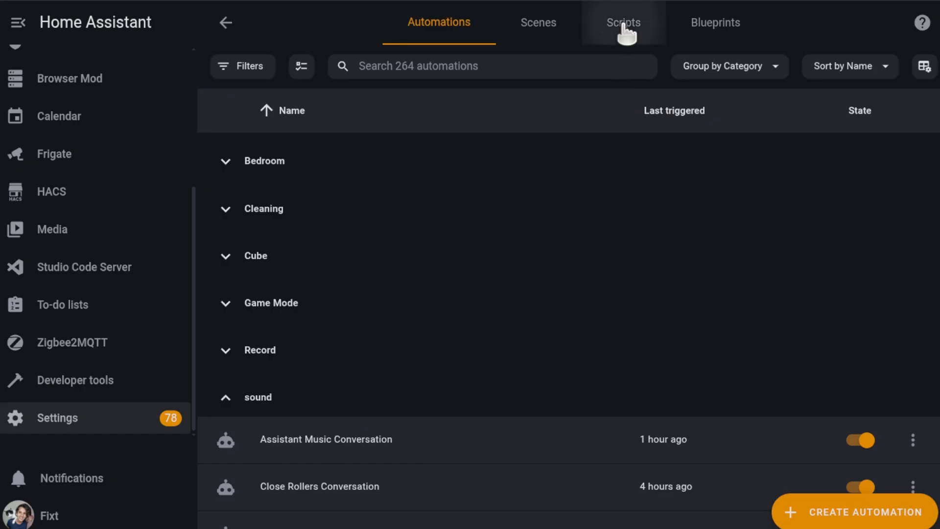
Step: Create a new script from the pasted Assist Conversation Handler YAML, then return to the visual editor
{"action": "left_click", "coordinate": [623, 23]}
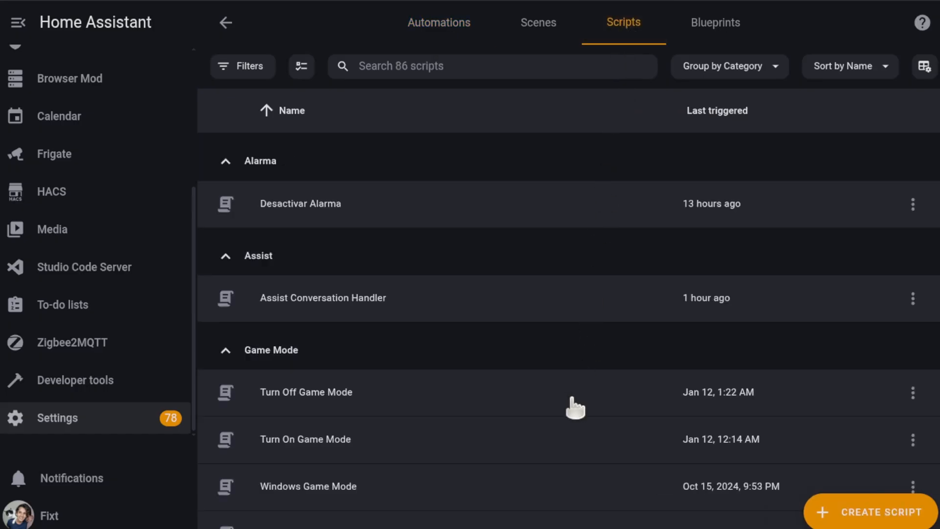
{"action": "left_click", "coordinate": [881, 512]}
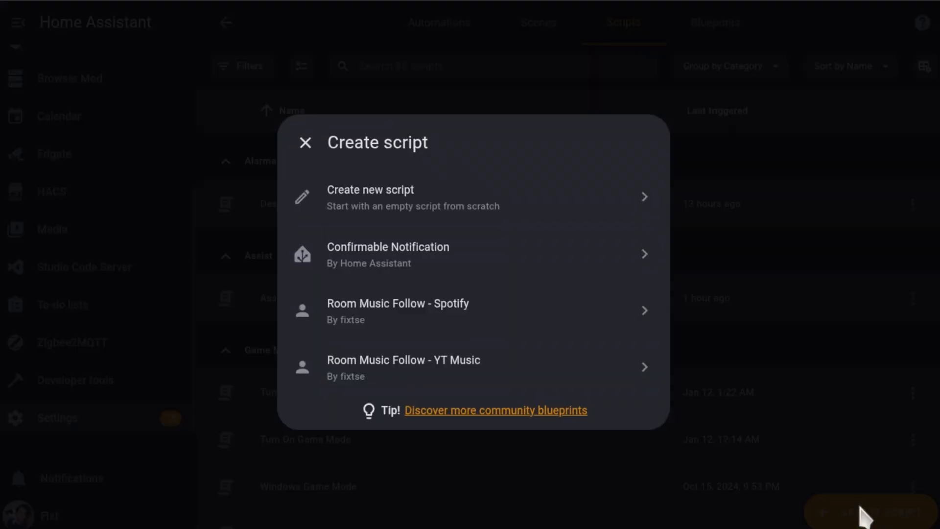
{"action": "left_click", "coordinate": [370, 189]}
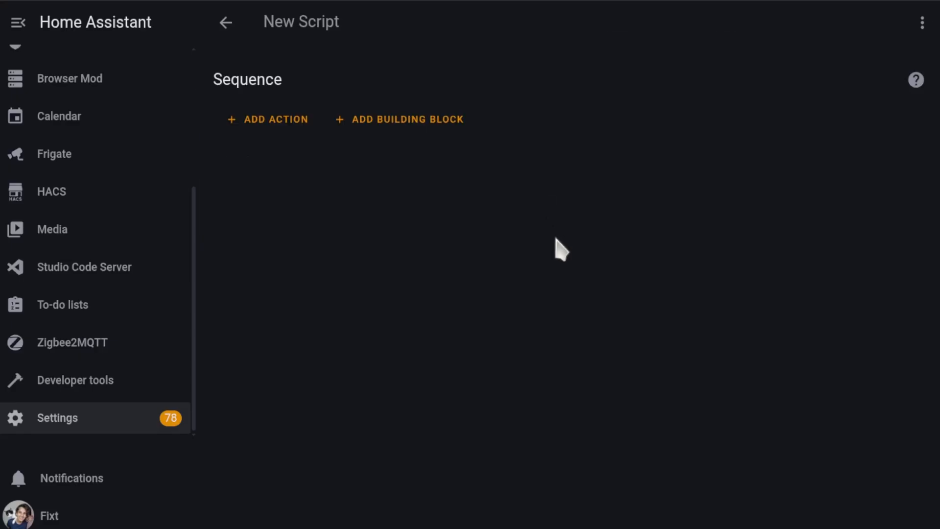
{"action": "mouse_move", "coordinate": [924, 23]}
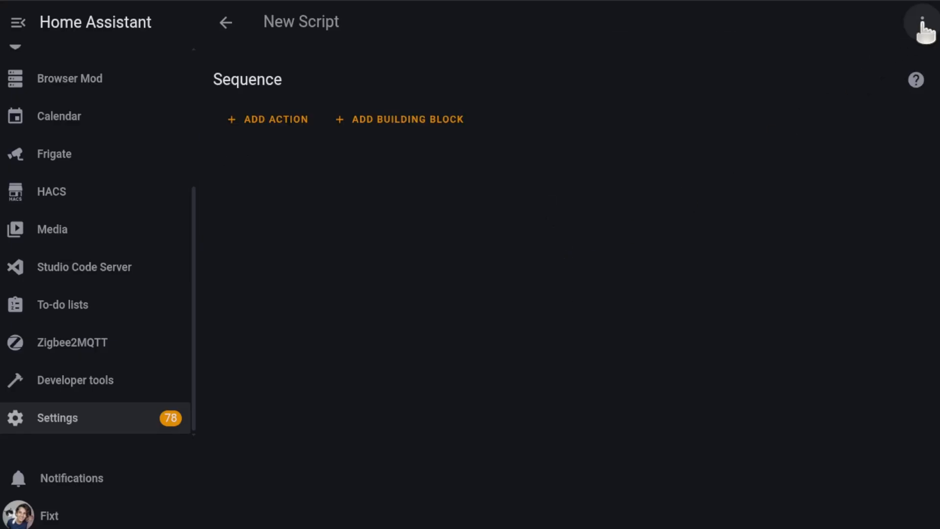
{"action": "left_click", "coordinate": [922, 22]}
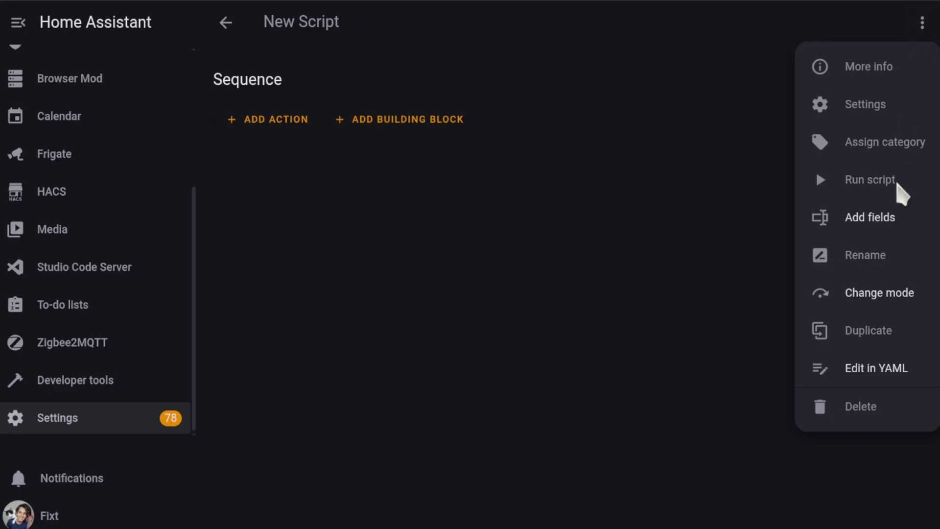
{"action": "left_click", "coordinate": [876, 368]}
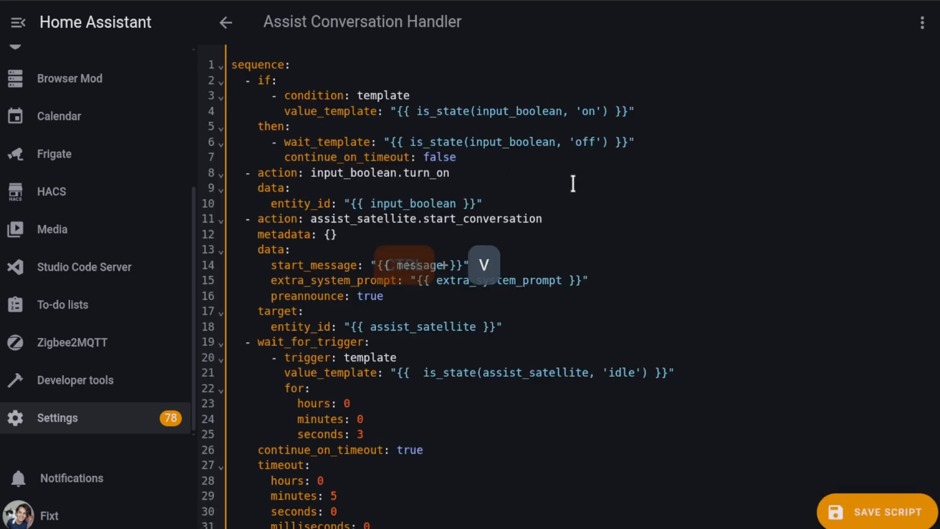
{"action": "left_click", "coordinate": [921, 22]}
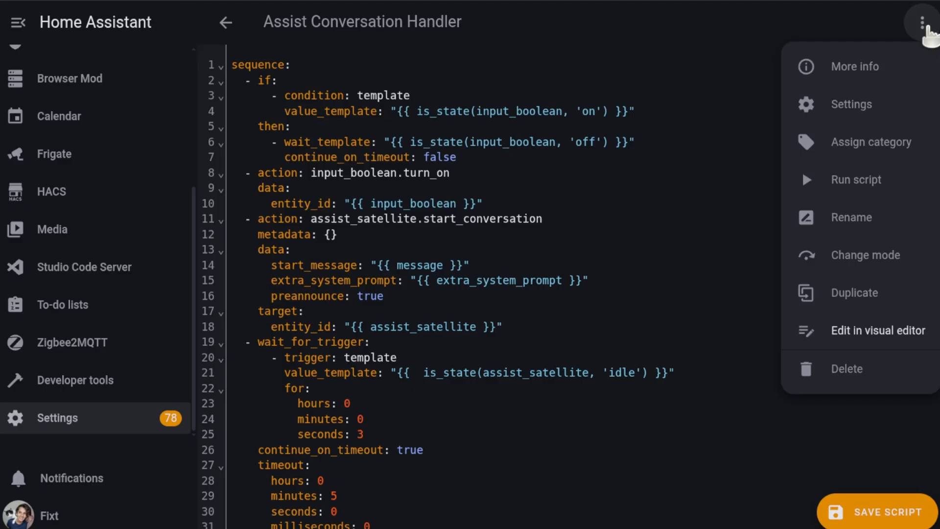
{"action": "mouse_move", "coordinate": [896, 187]}
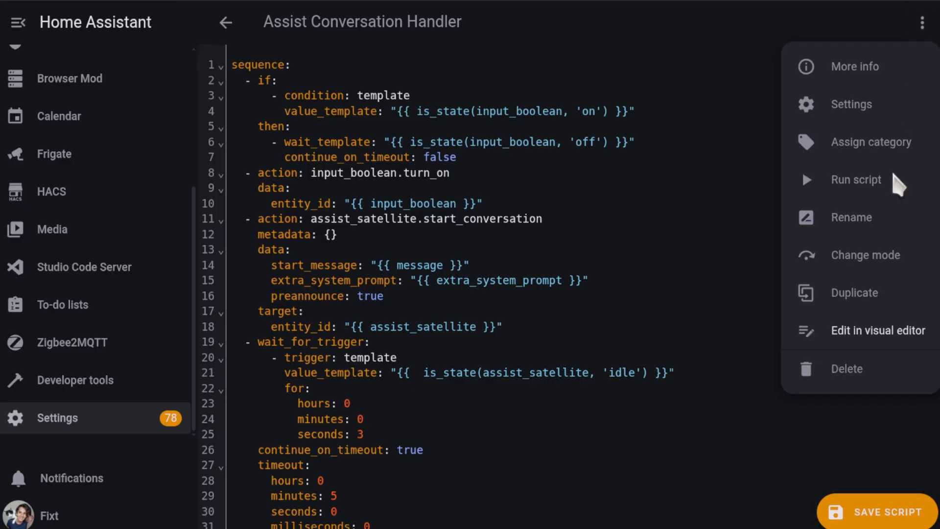
{"action": "left_click", "coordinate": [877, 329]}
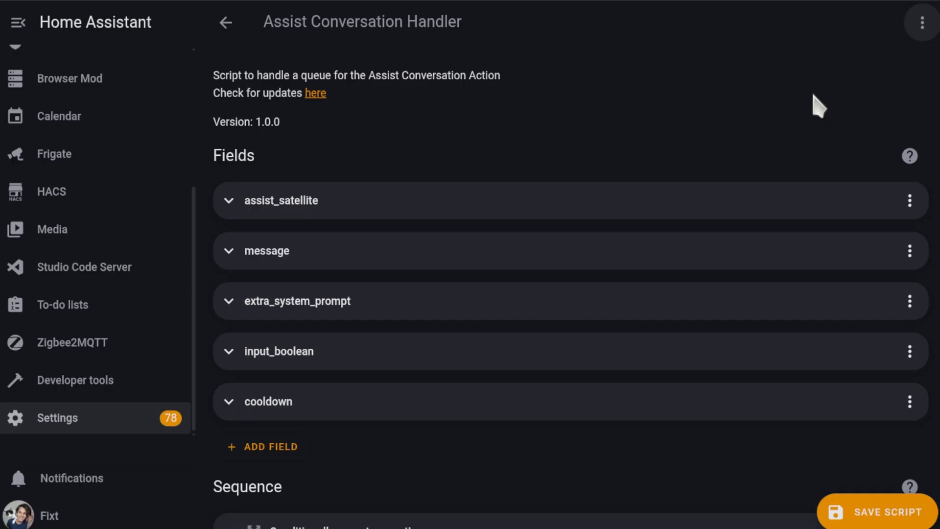
{"action": "mouse_move", "coordinate": [639, 135]}
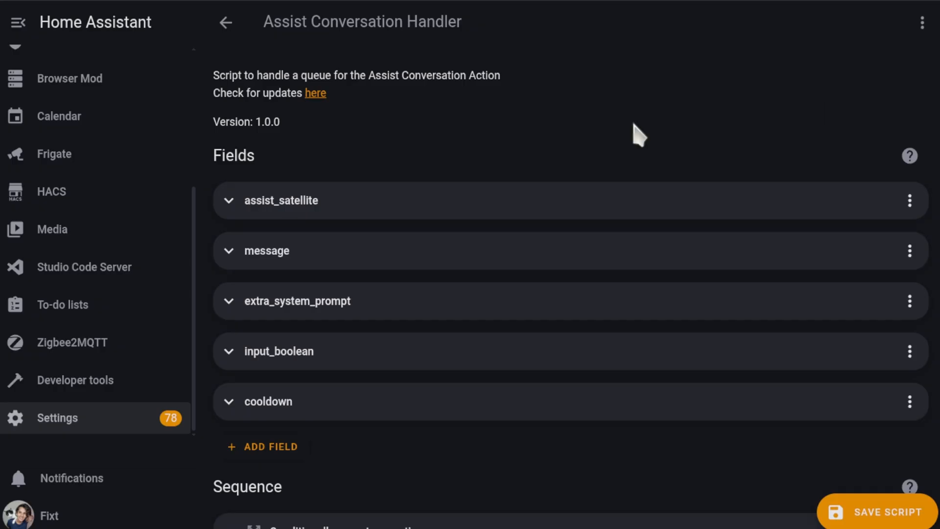
Step: Check the assist_satellite field and save the Assist Conversation Handler script
{"action": "left_click", "coordinate": [282, 200]}
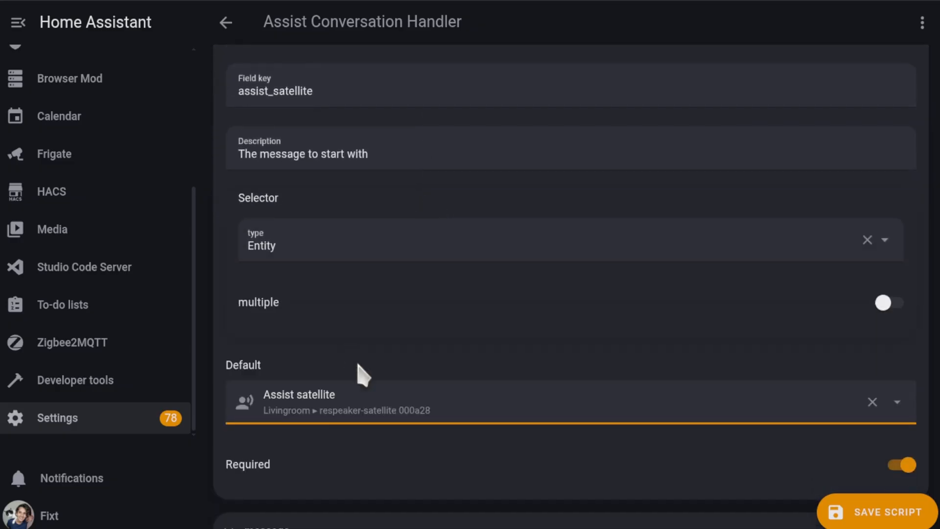
{"action": "mouse_move", "coordinate": [470, 476]}
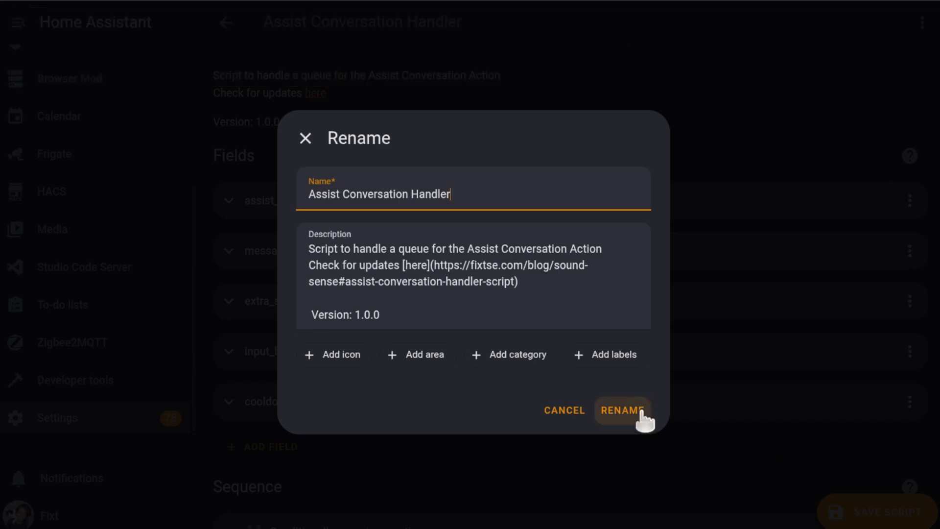
{"action": "left_click", "coordinate": [622, 410]}
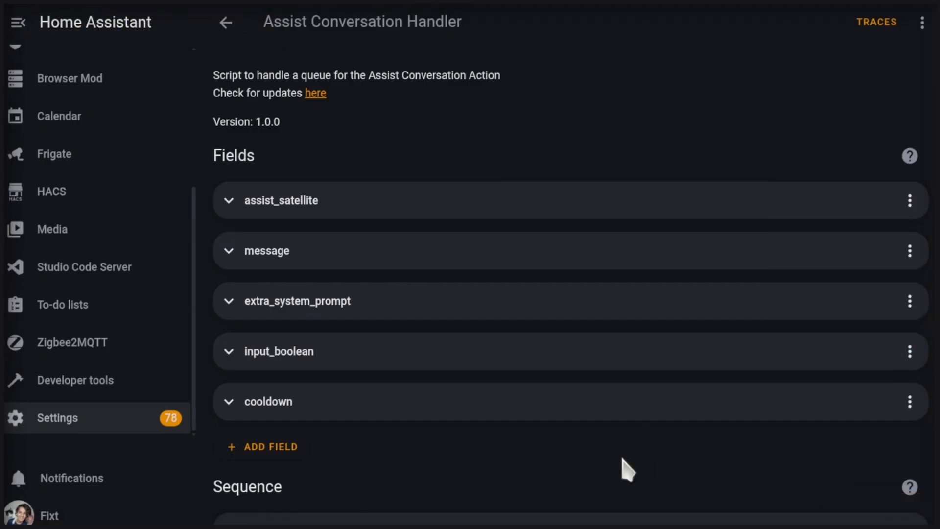
Step: Navigate back through the scripts list to the automations list
{"action": "left_click", "coordinate": [226, 22]}
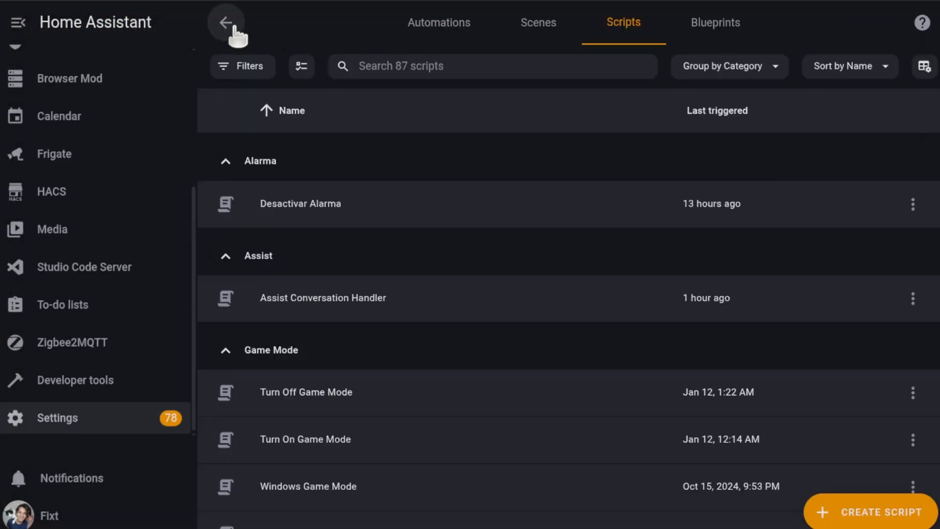
{"action": "left_click", "coordinate": [438, 22]}
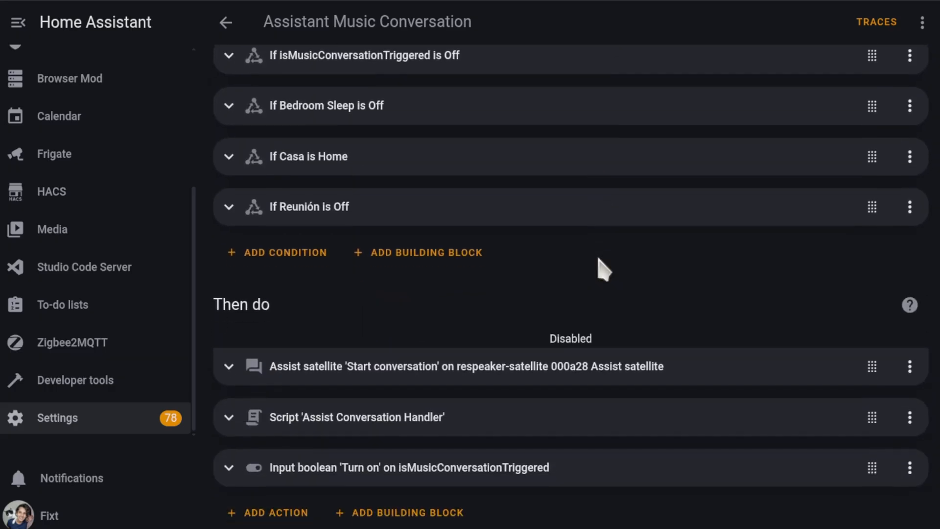
{"action": "mouse_move", "coordinate": [716, 351]}
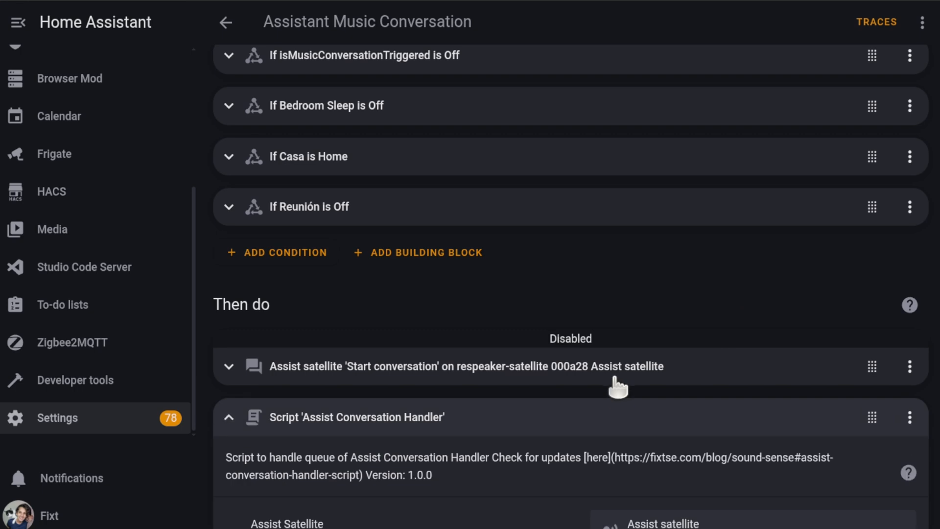
{"action": "scroll", "scroll_direction": "down", "scroll_amount": 3}
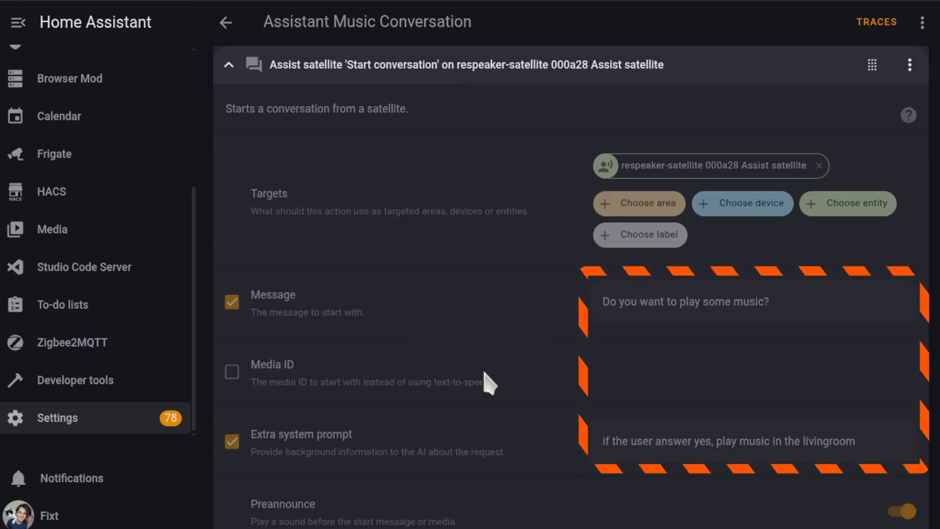
{"action": "mouse_move", "coordinate": [514, 240]}
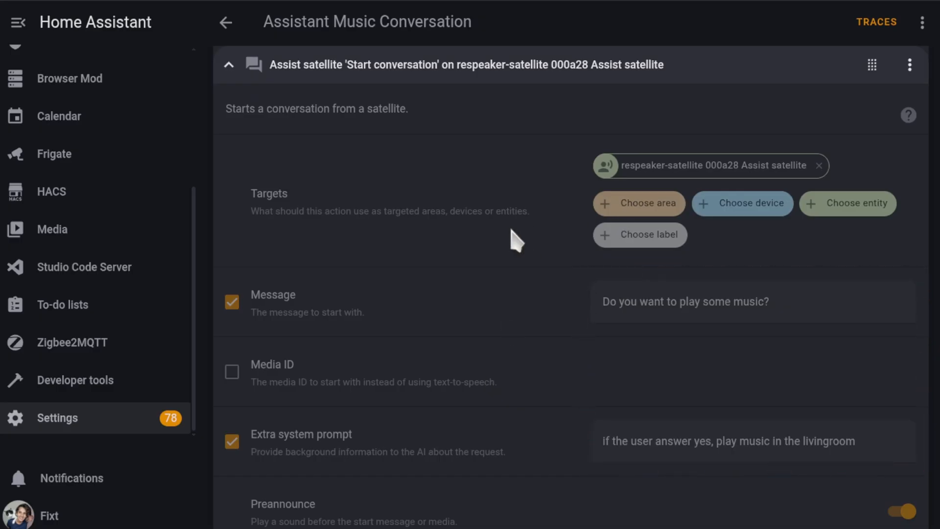
{"action": "scroll", "scroll_direction": "down", "scroll_amount": 3}
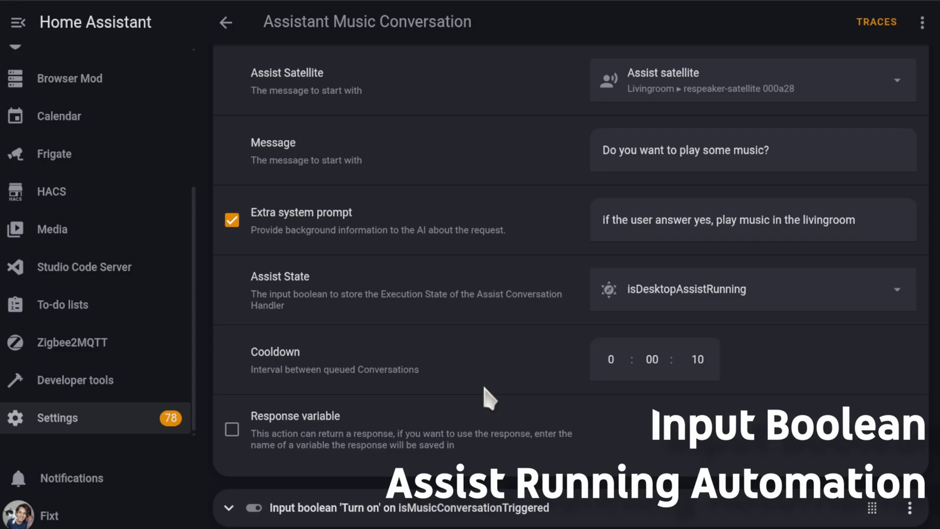
{"action": "mouse_move", "coordinate": [506, 384]}
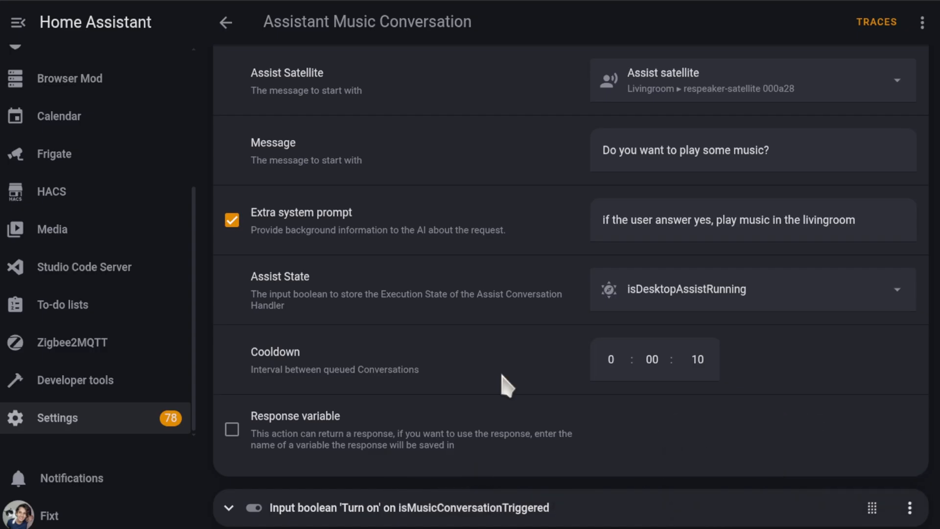
Step: Browse the input booleans for Assist State, then close the Create Toggle dialog without creating one
{"action": "left_click", "coordinate": [752, 289]}
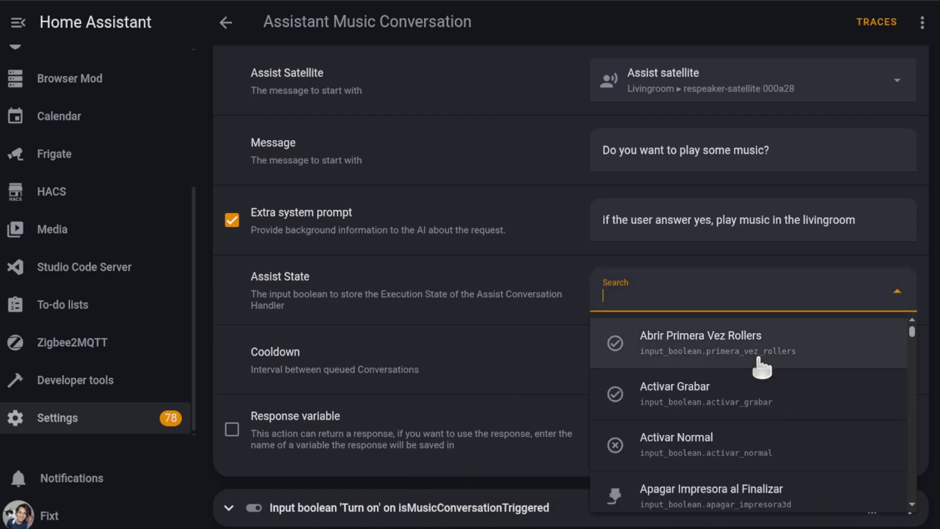
{"action": "scroll", "scroll_direction": "down", "scroll_amount": 3}
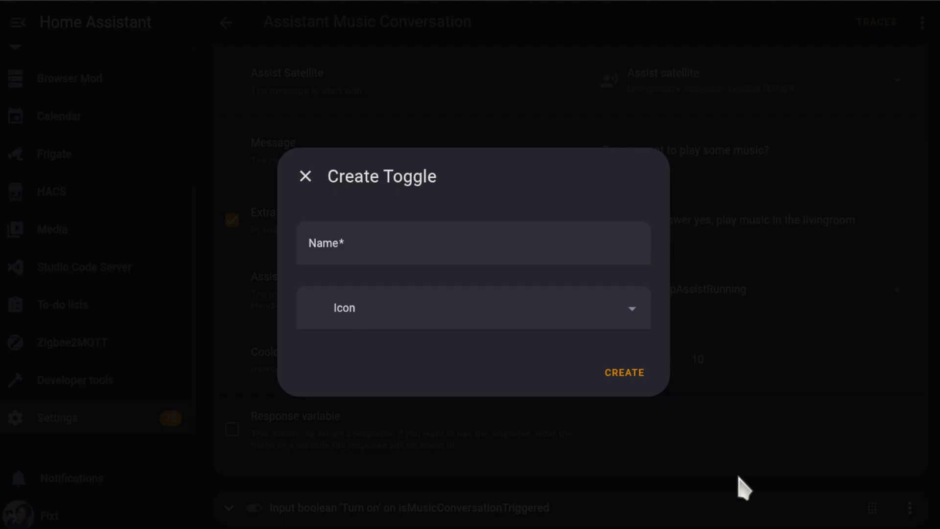
{"action": "mouse_move", "coordinate": [306, 176]}
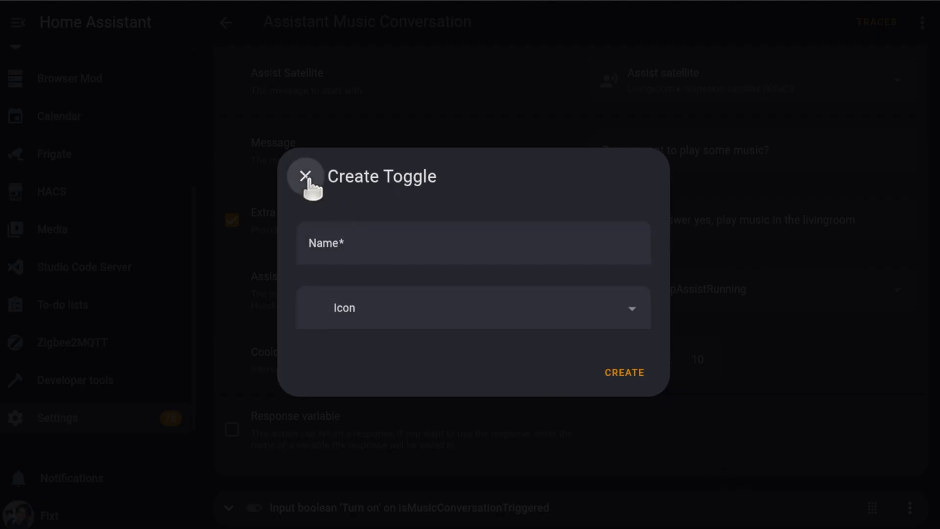
{"action": "left_click", "coordinate": [305, 176]}
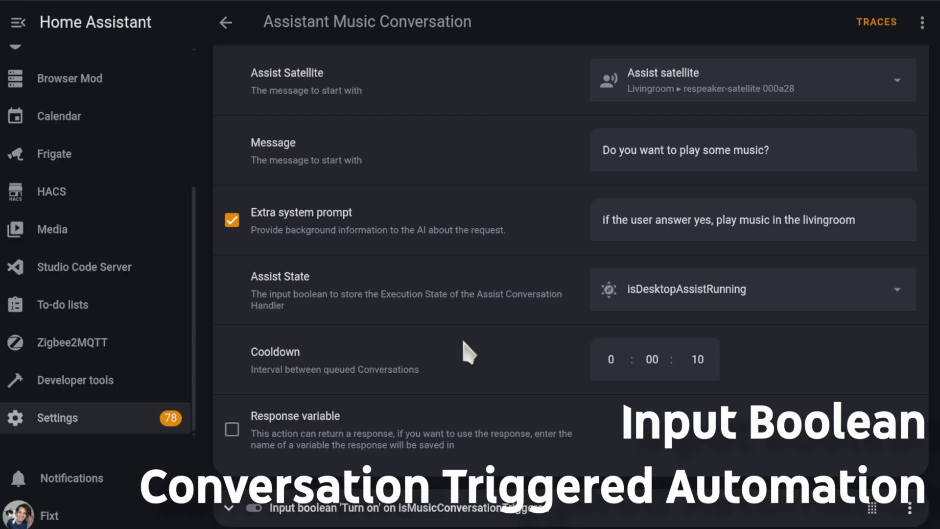
{"action": "mouse_move", "coordinate": [458, 294]}
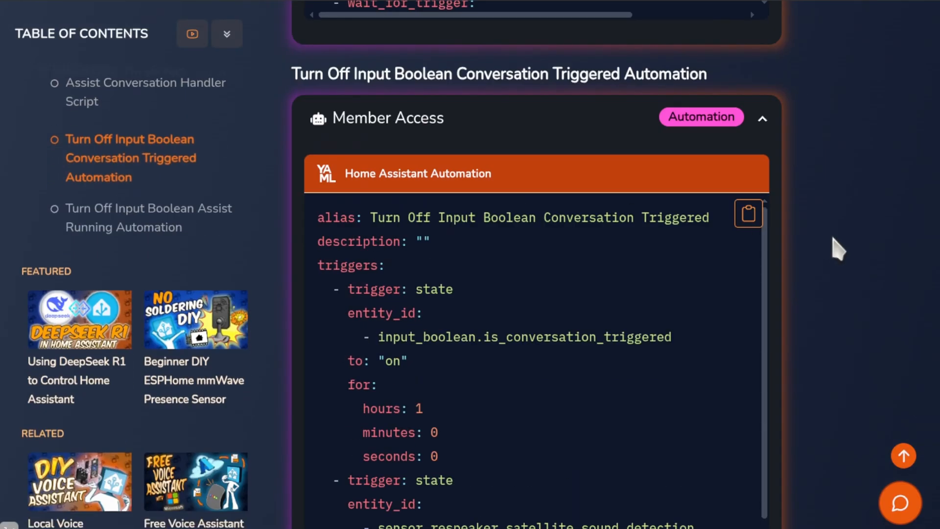
Step: Copy the Conversation Triggered automation YAML from fixtSE and return to Home Assistant Settings
{"action": "left_click", "coordinate": [747, 213]}
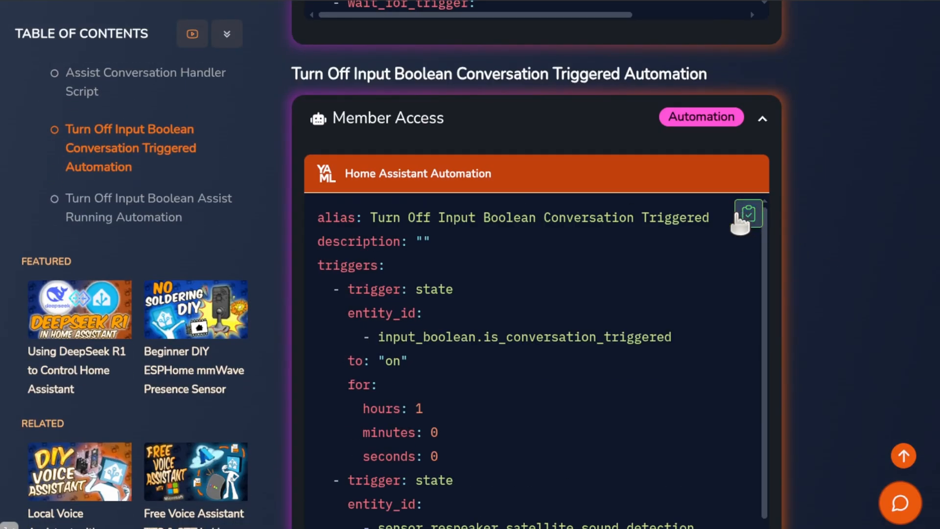
{"action": "left_click", "coordinate": [748, 214]}
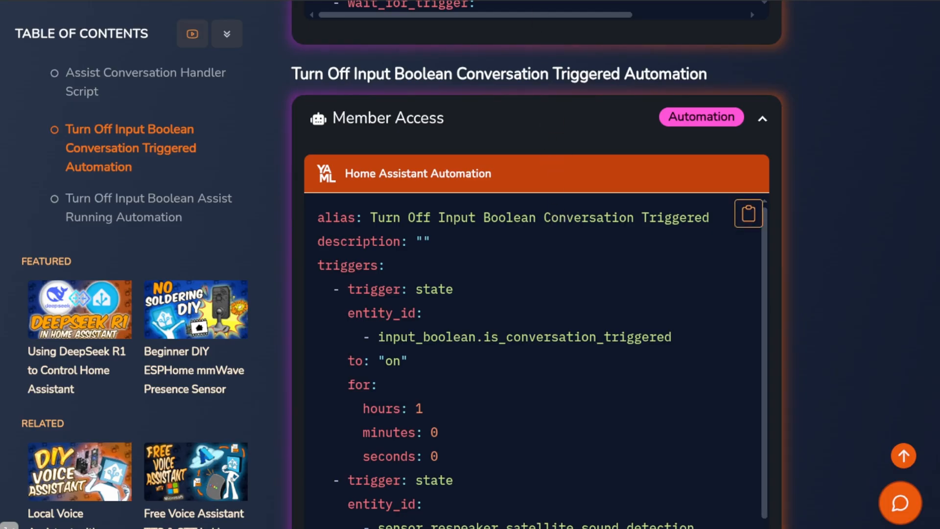
{"action": "left_click", "coordinate": [57, 418]}
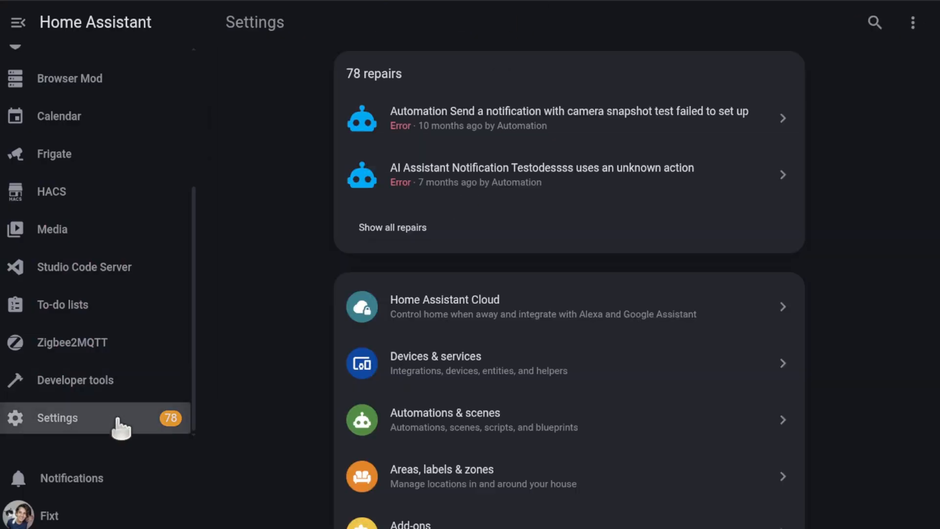
Step: Start an empty automation via Create Automation → 'Create new automation'
{"action": "left_click", "coordinate": [445, 412]}
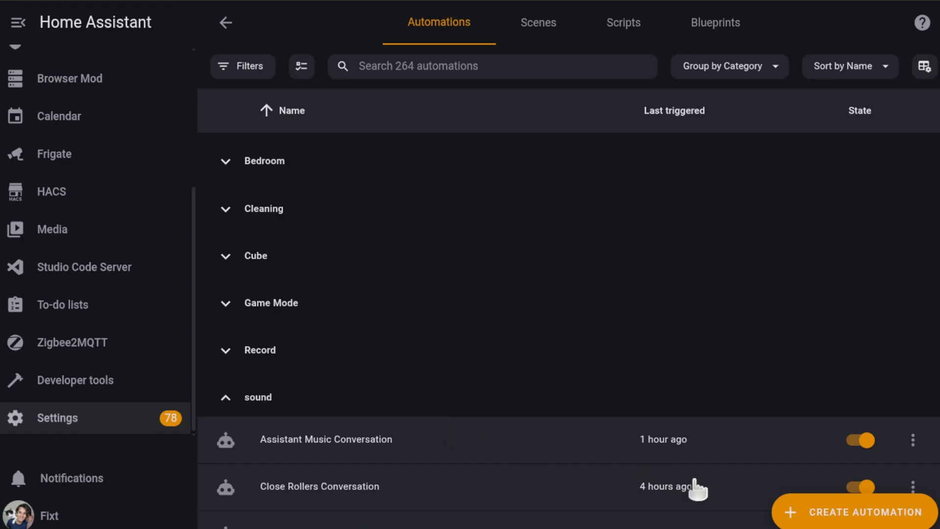
{"action": "left_click", "coordinate": [849, 512]}
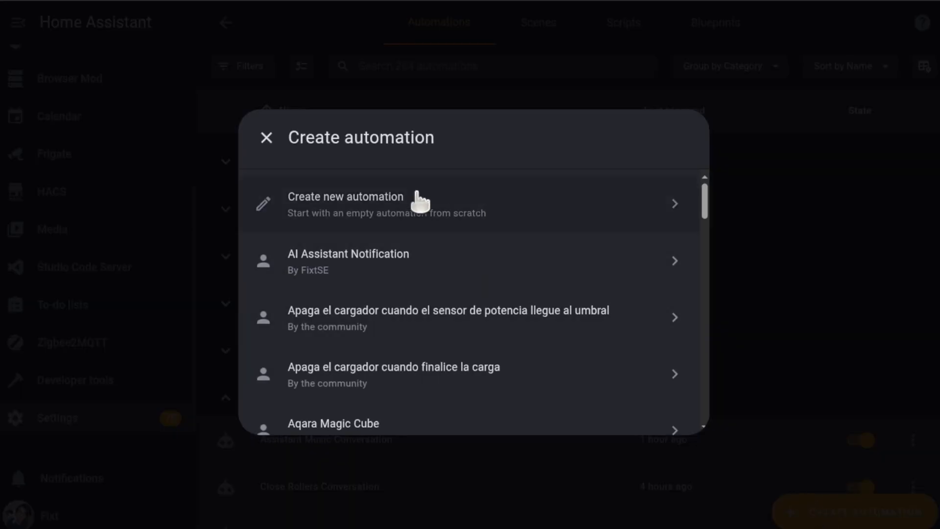
{"action": "left_click", "coordinate": [345, 197]}
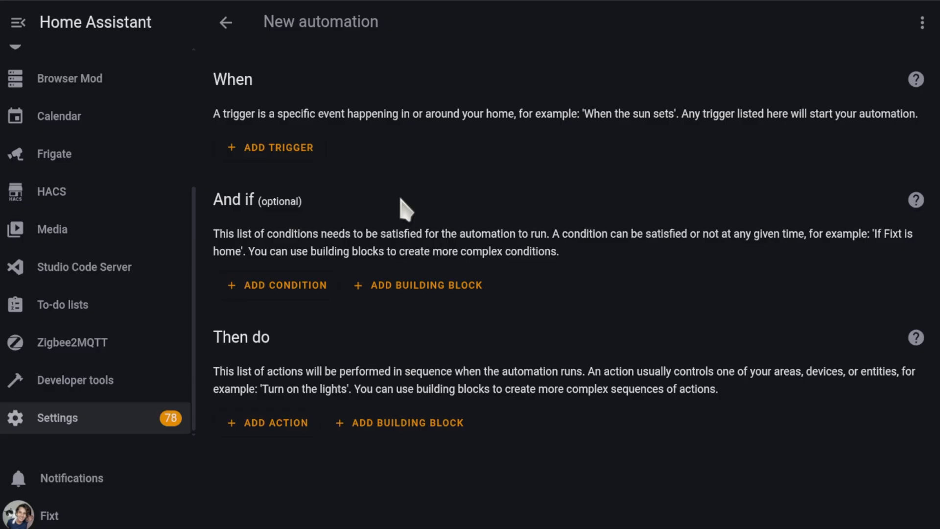
Step: Paste the Conversation Triggered YAML and set the first trigger entity to isMusicConversationTriggered
{"action": "key", "text": "ctrl+v"}
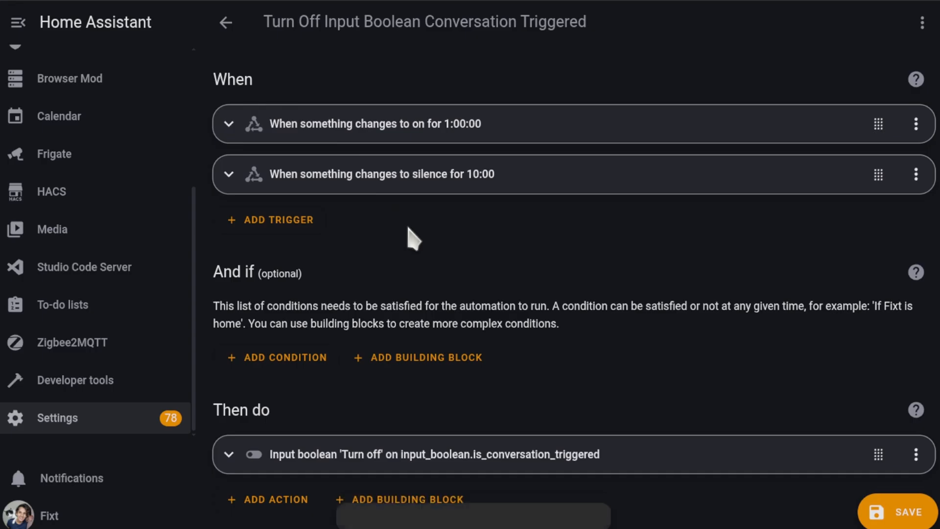
{"action": "mouse_move", "coordinate": [422, 221]}
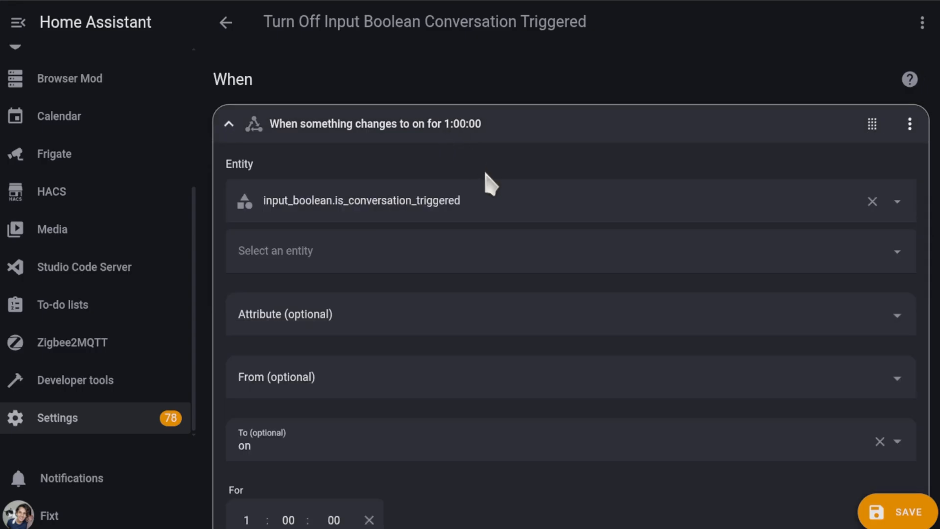
{"action": "mouse_move", "coordinate": [486, 197]}
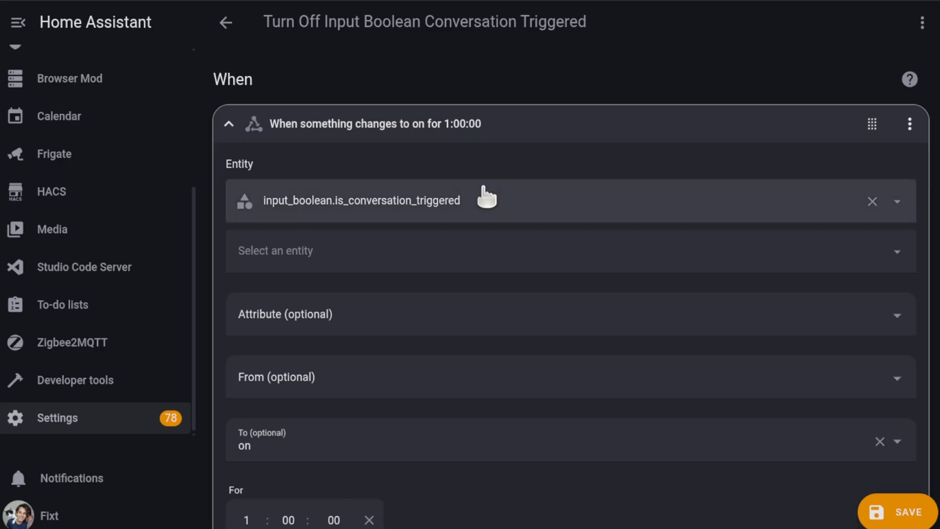
{"action": "type", "text": "input_boolean.IS_MUSIC"}
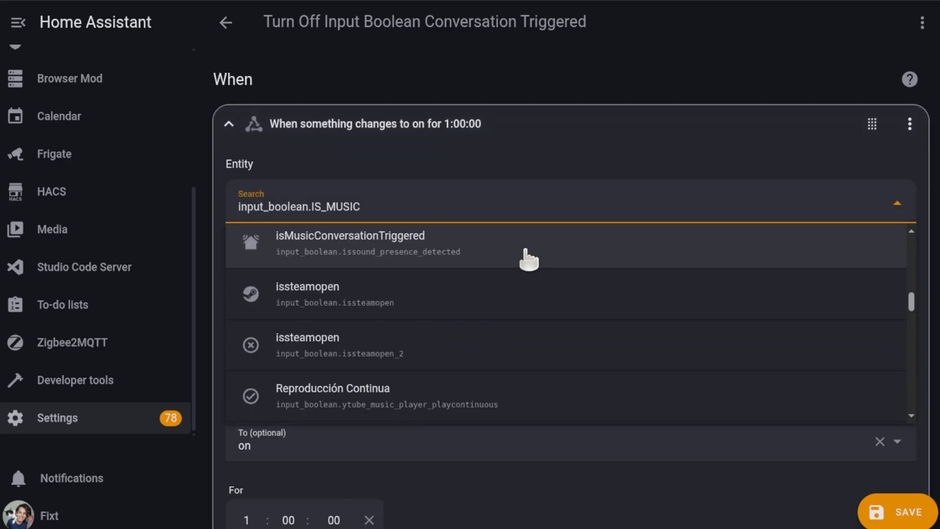
{"action": "left_click", "coordinate": [350, 235]}
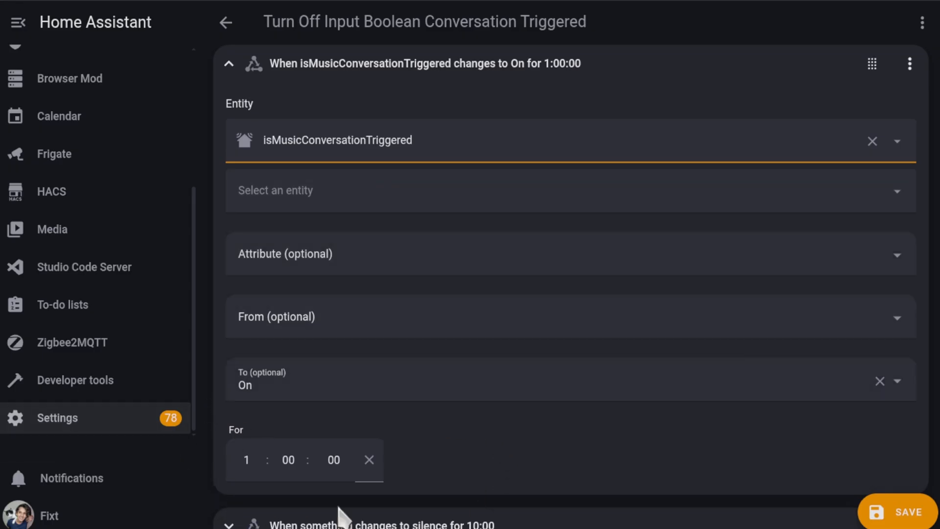
{"action": "mouse_move", "coordinate": [559, 464]}
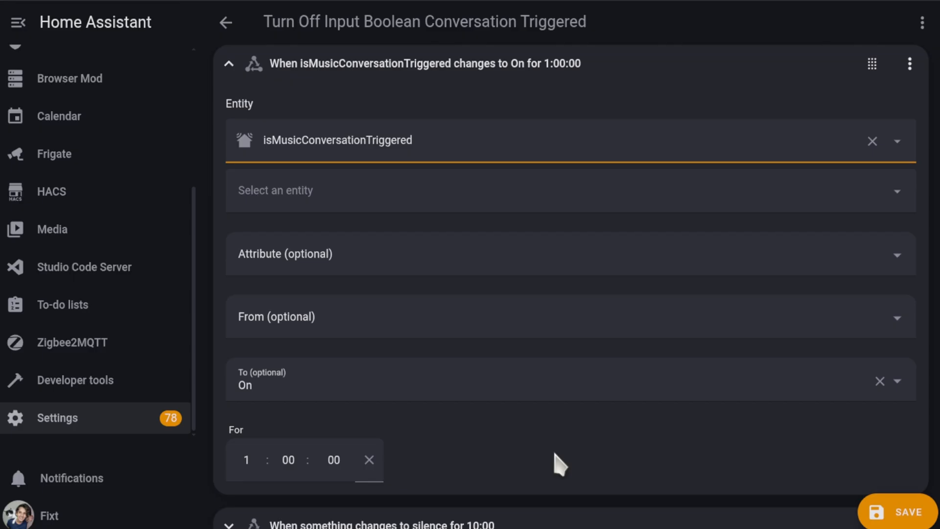
Step: Scroll to the Turn off action and search its target entities for 'IS_MUSI'
{"action": "scroll", "scroll_direction": "down", "scroll_amount": 3}
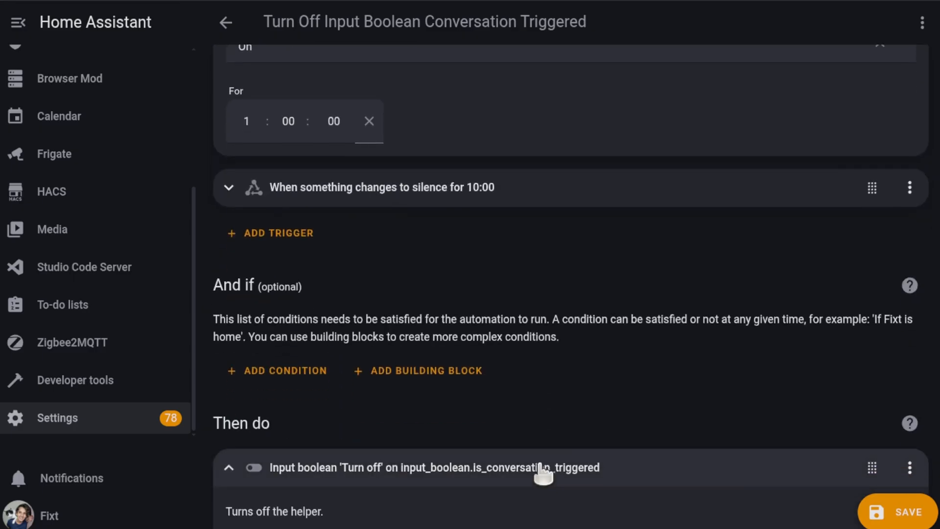
{"action": "scroll", "scroll_direction": "down", "scroll_amount": 3}
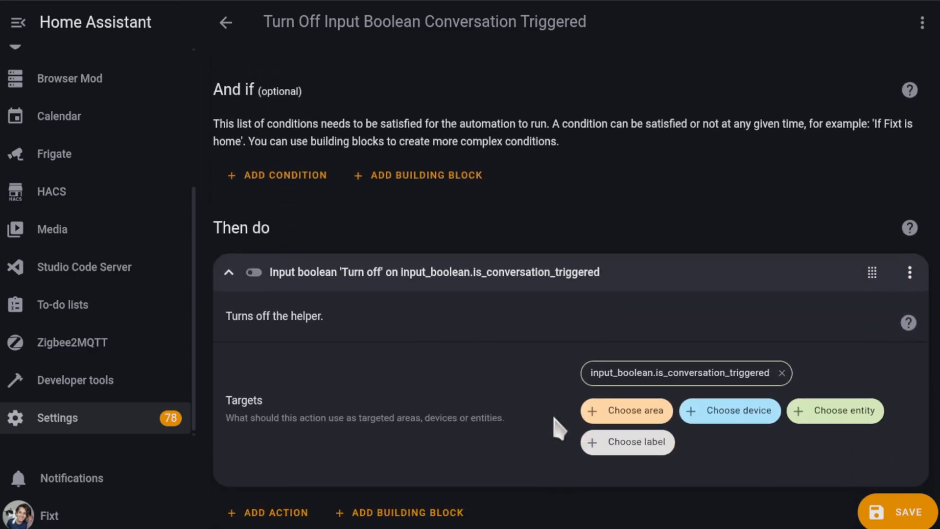
{"action": "left_click", "coordinate": [834, 410]}
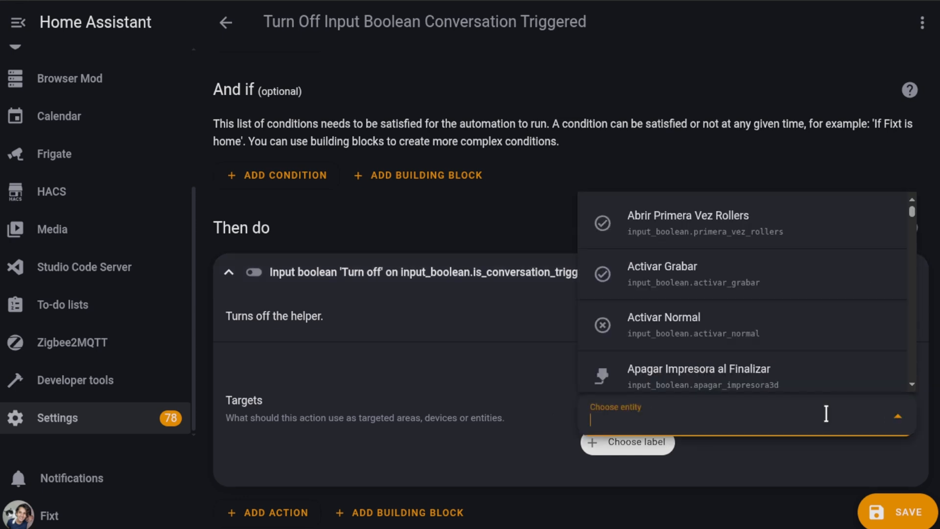
{"action": "type", "text": "IS_MUSI"}
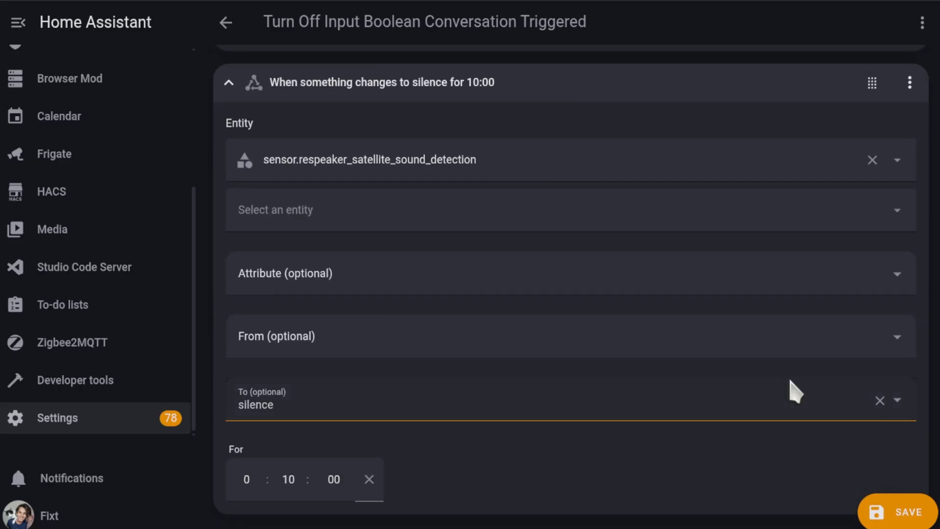
Step: Review the silence trigger's sound detection entity and its options menu
{"action": "left_click", "coordinate": [370, 160]}
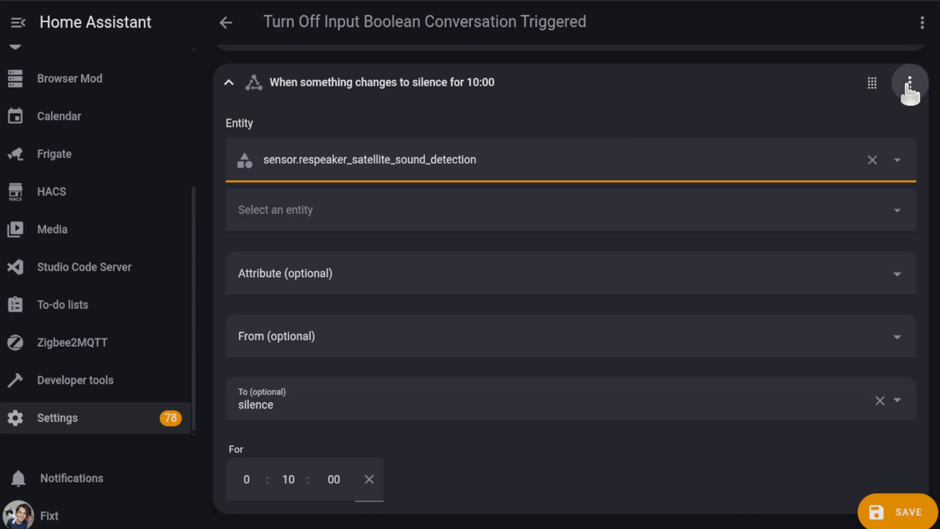
{"action": "left_click", "coordinate": [910, 83]}
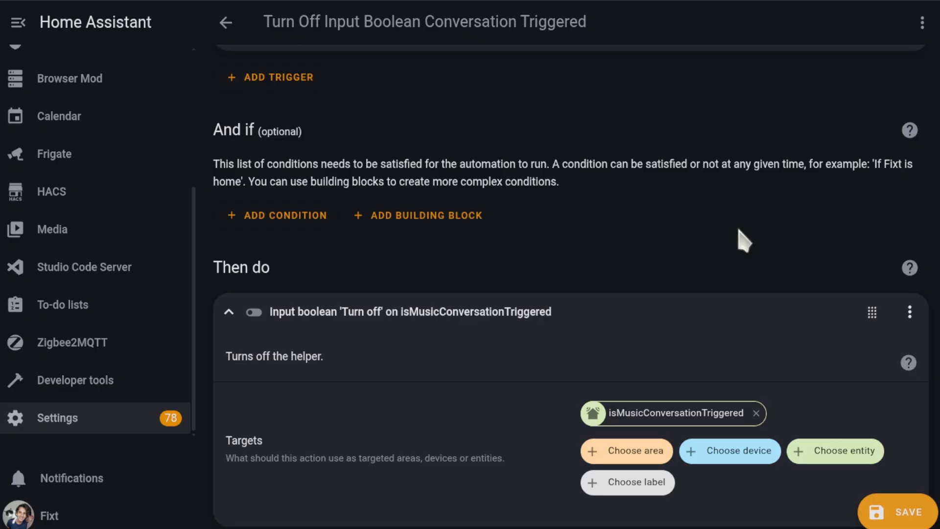
{"action": "mouse_move", "coordinate": [708, 204]}
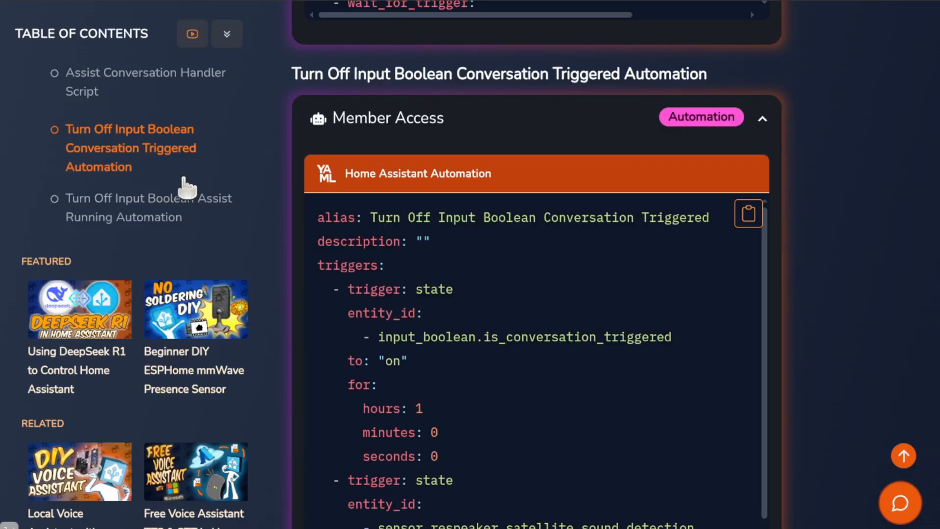
Step: Scroll the fixtSE article through the helper automation YAML sections
{"action": "scroll", "scroll_direction": "down", "scroll_amount": 3}
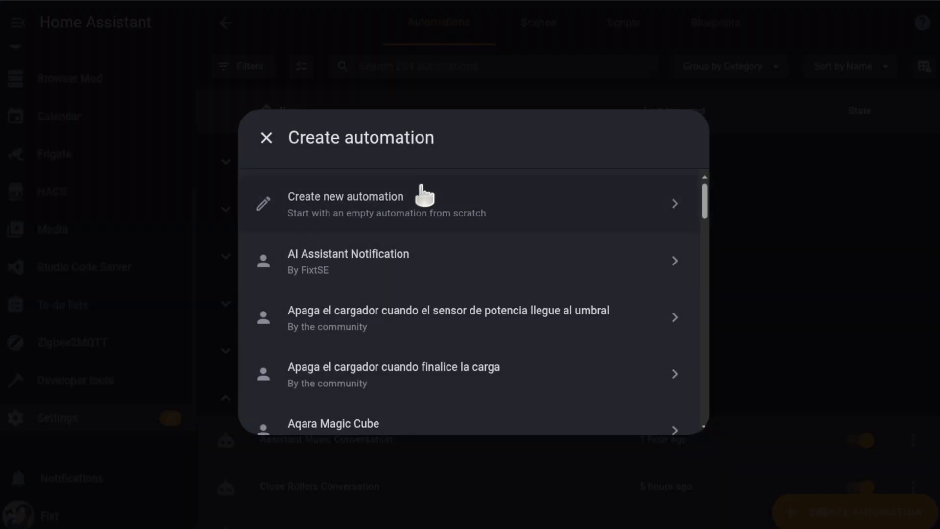
Step: Paste the Assist Running YAML into a new automation and set the trigger entity to Assist satellite
{"action": "left_click", "coordinate": [345, 204]}
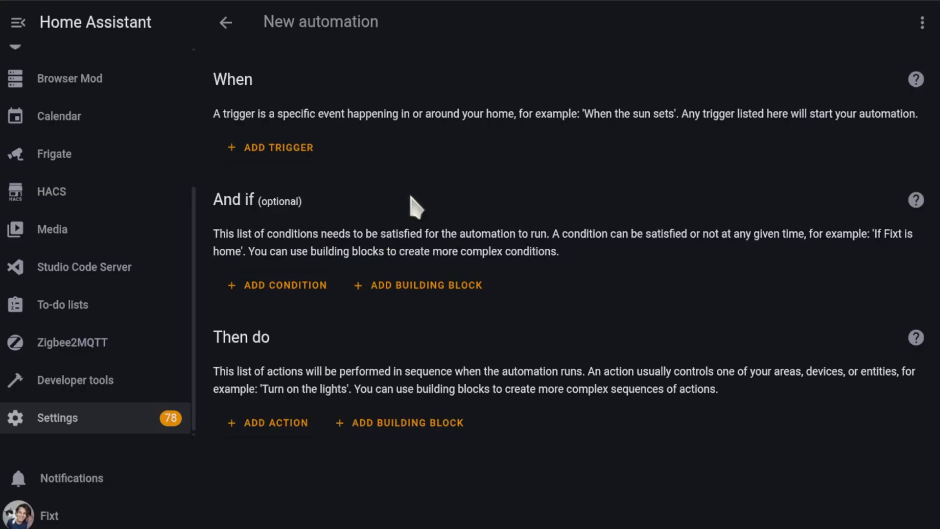
{"action": "key", "text": "ctrl+v"}
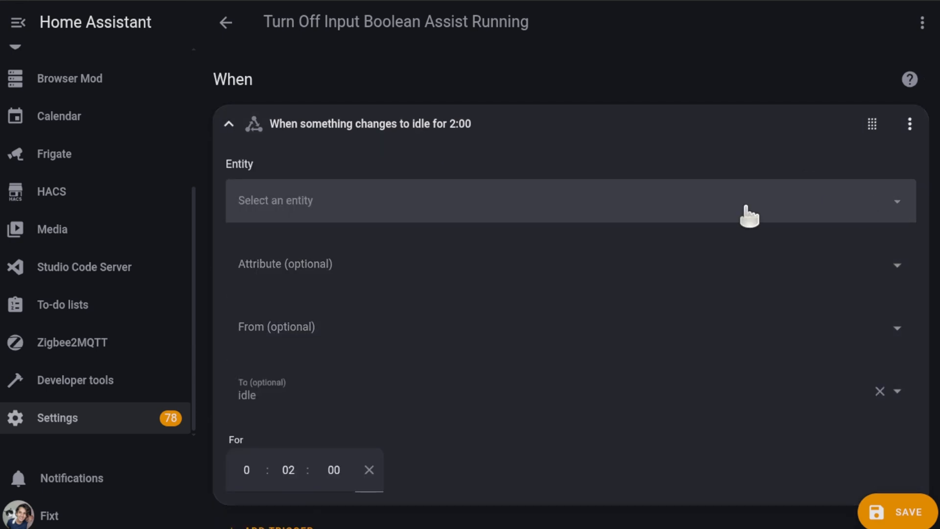
{"action": "type", "text": "ASS"}
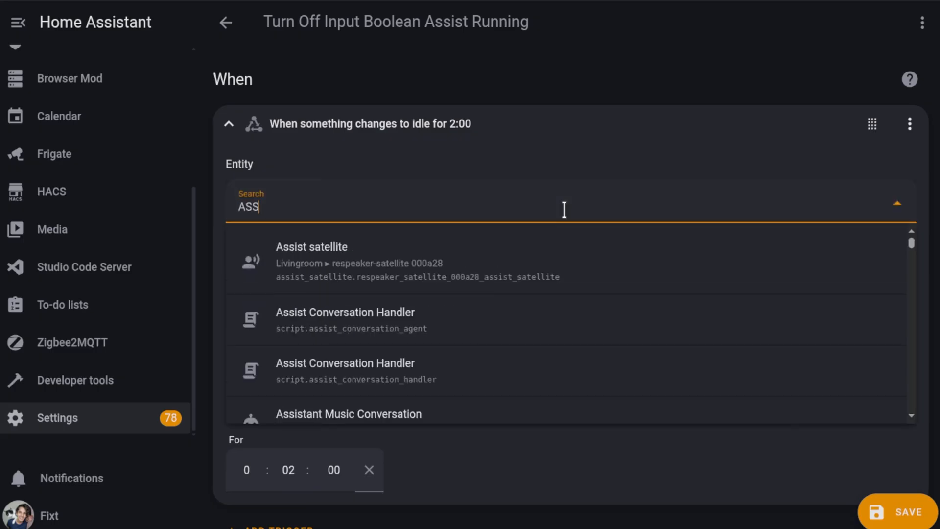
{"action": "left_click", "coordinate": [311, 261]}
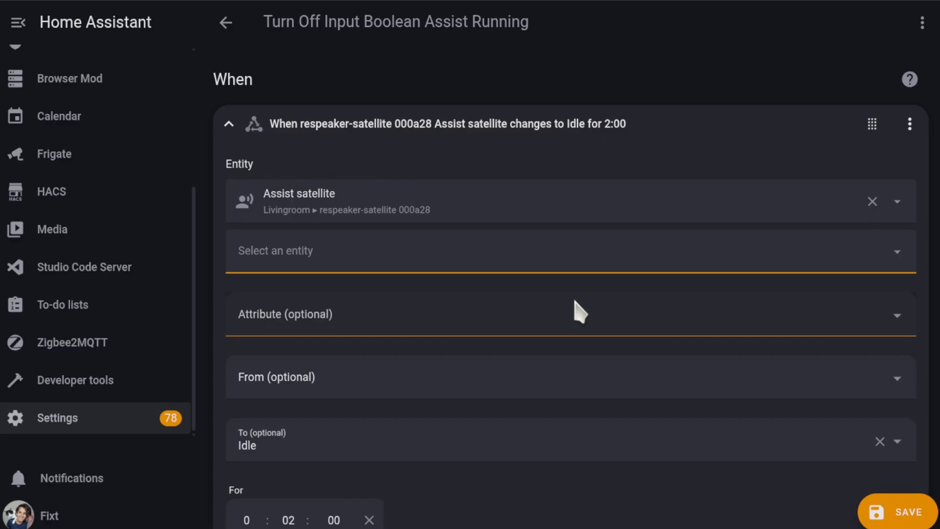
Step: Expand the 'If isDesktopAssistRunning is On' condition to verify its entity, then review the Turn off action
{"action": "scroll", "scroll_direction": "down", "scroll_amount": 3}
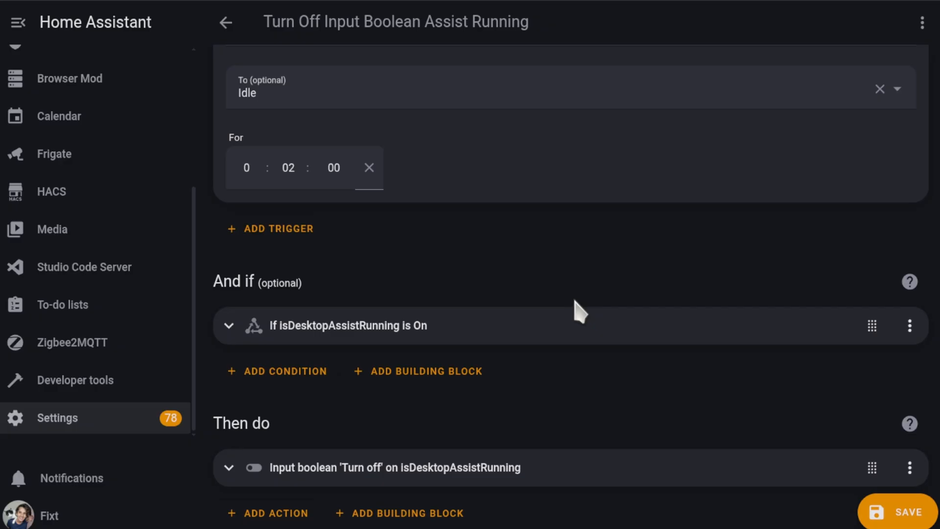
{"action": "left_click", "coordinate": [347, 325]}
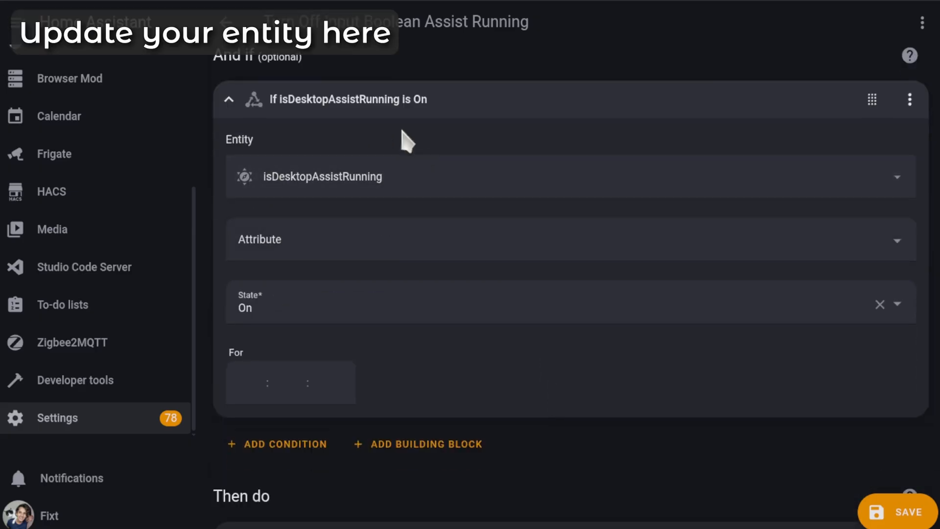
{"action": "mouse_move", "coordinate": [587, 407]}
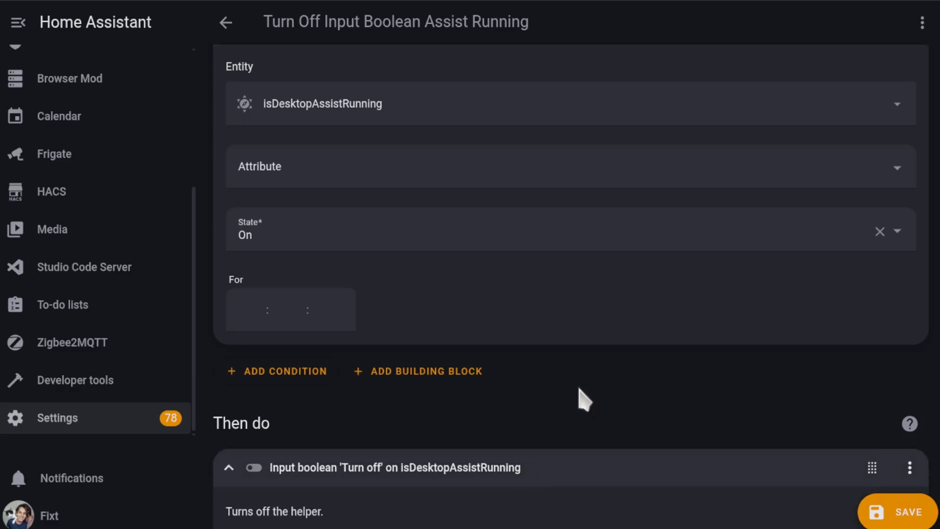
{"action": "scroll", "scroll_direction": "down", "scroll_amount": 3}
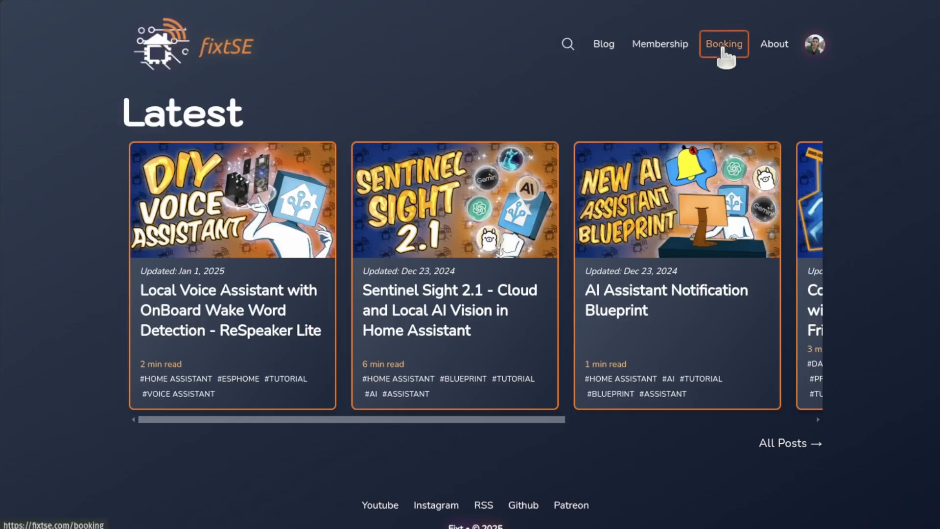
Step: Navigate fixtSE's top menu and scroll toward the Add Sound Presence Detection article
{"action": "left_click", "coordinate": [723, 44]}
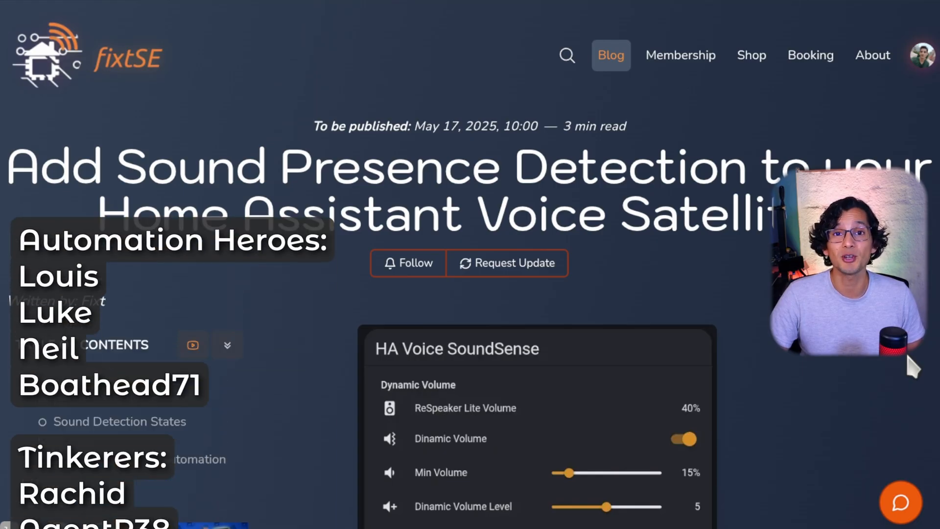
{"action": "scroll", "scroll_direction": "down", "scroll_amount": 3}
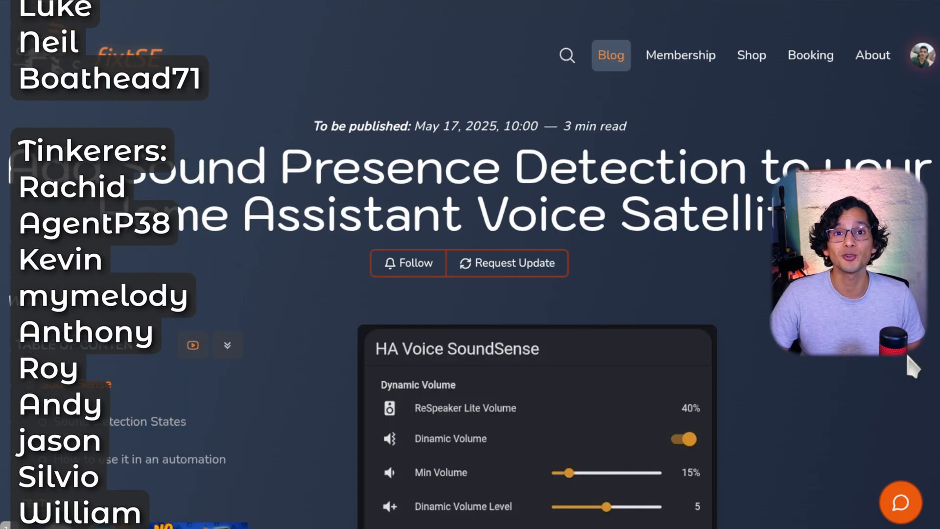